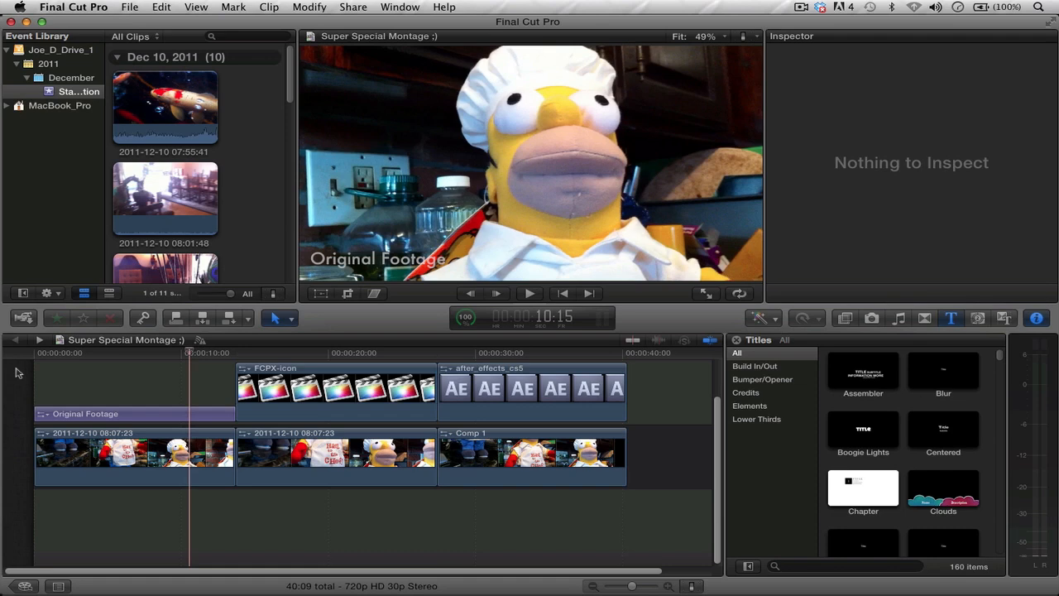
mouse_move(52, 370)
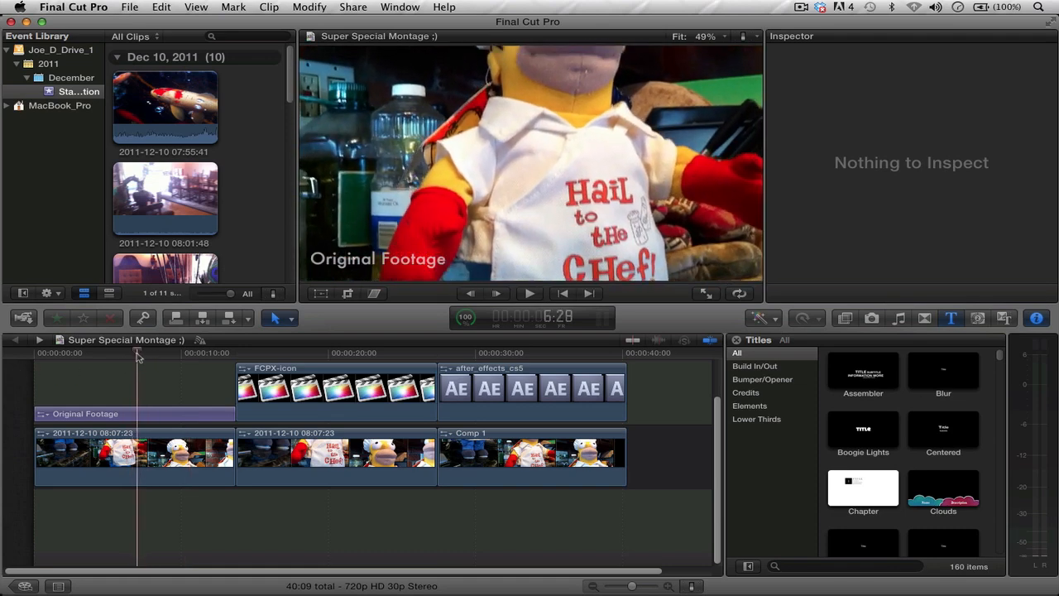
Replay the montage from the shaky original footage through its later sections
left_click(139, 351)
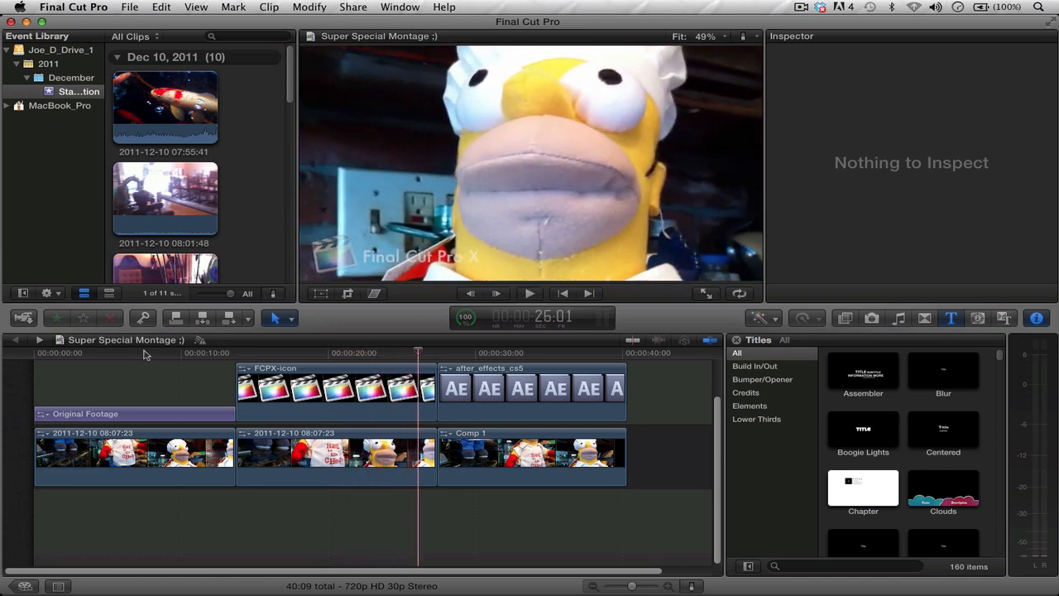
left_click(267, 352)
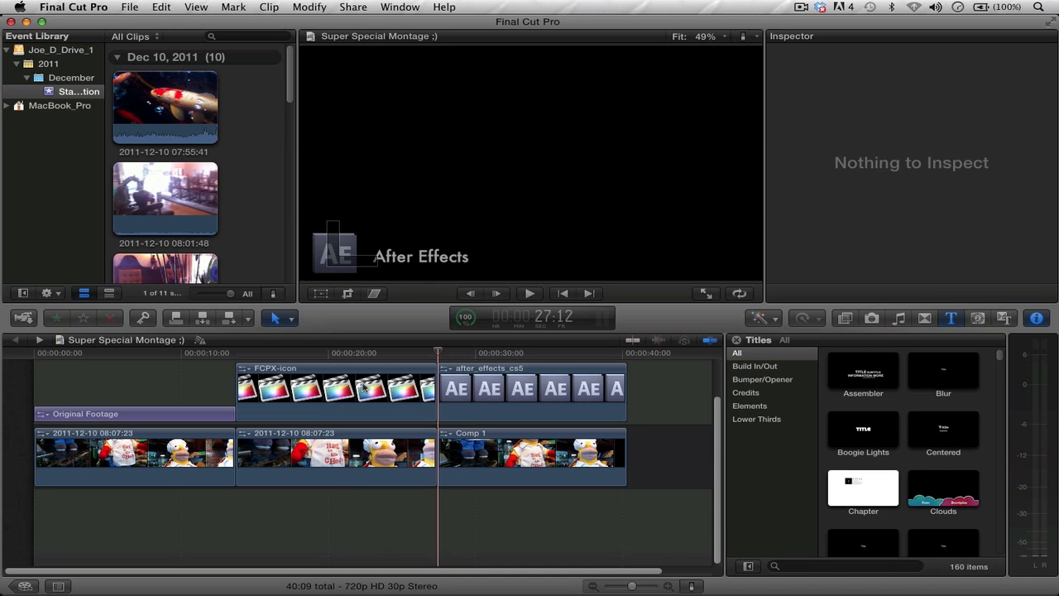
left_click(496, 292)
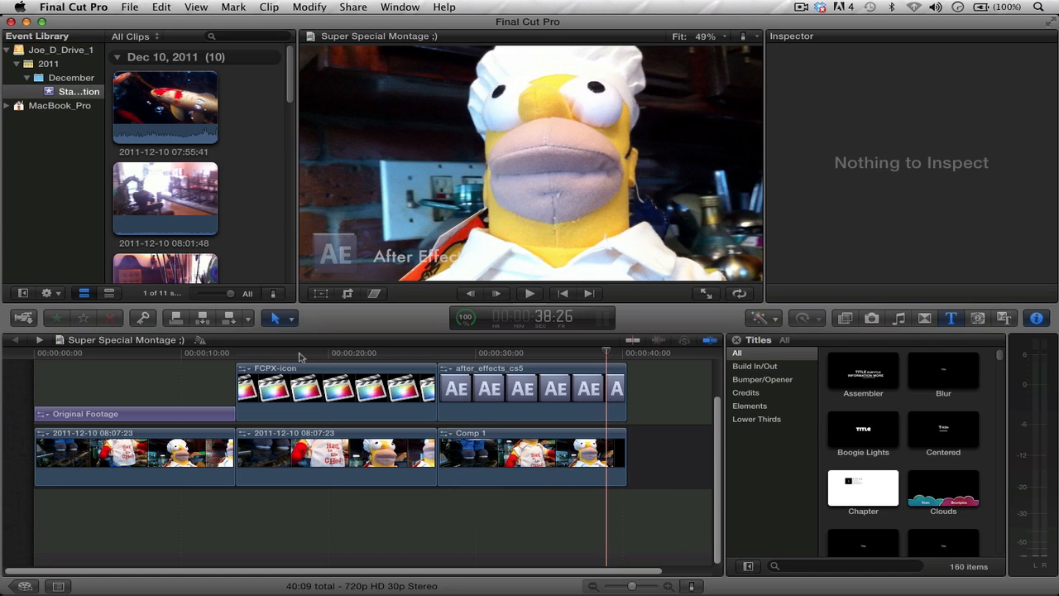
left_click(285, 352)
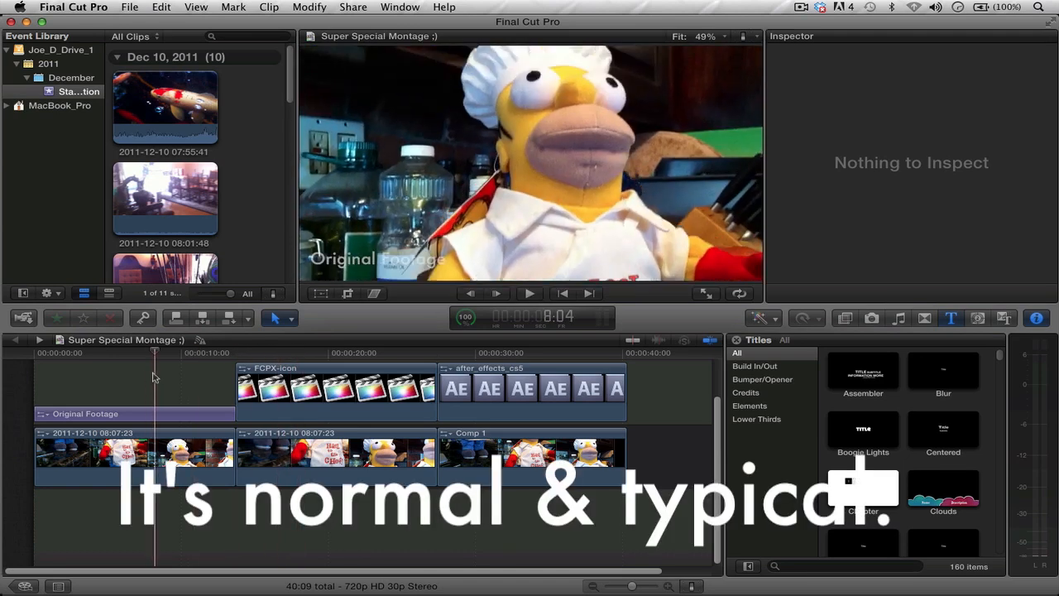
left_click(252, 352)
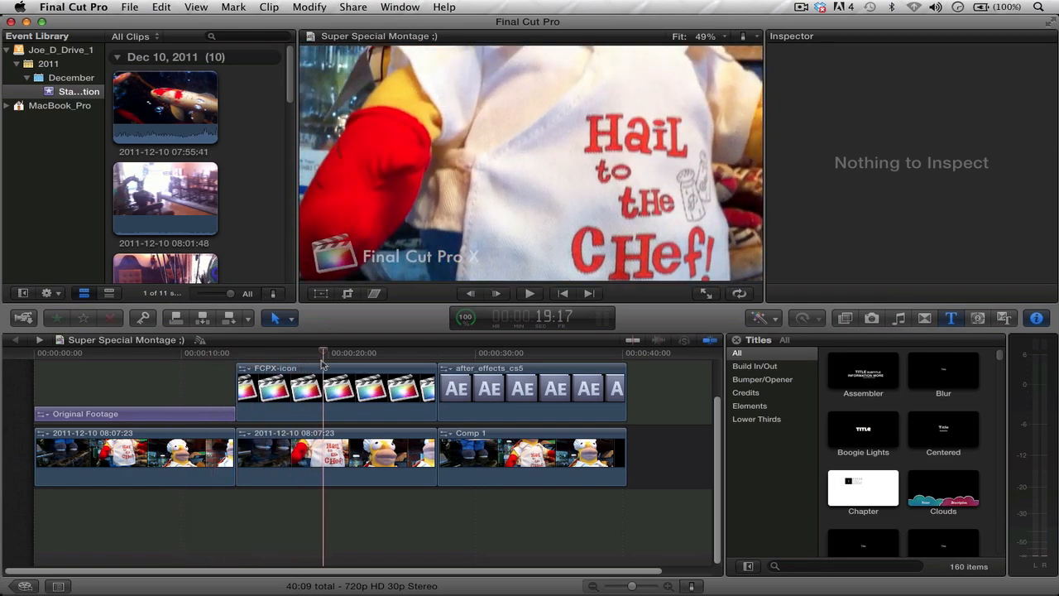
left_click(287, 352)
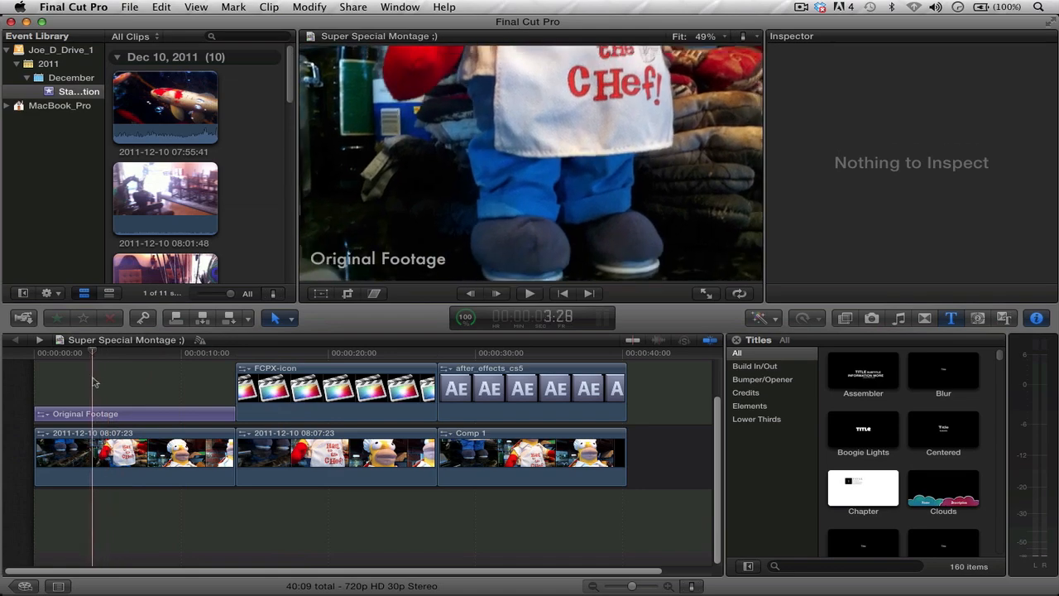
left_click(192, 353)
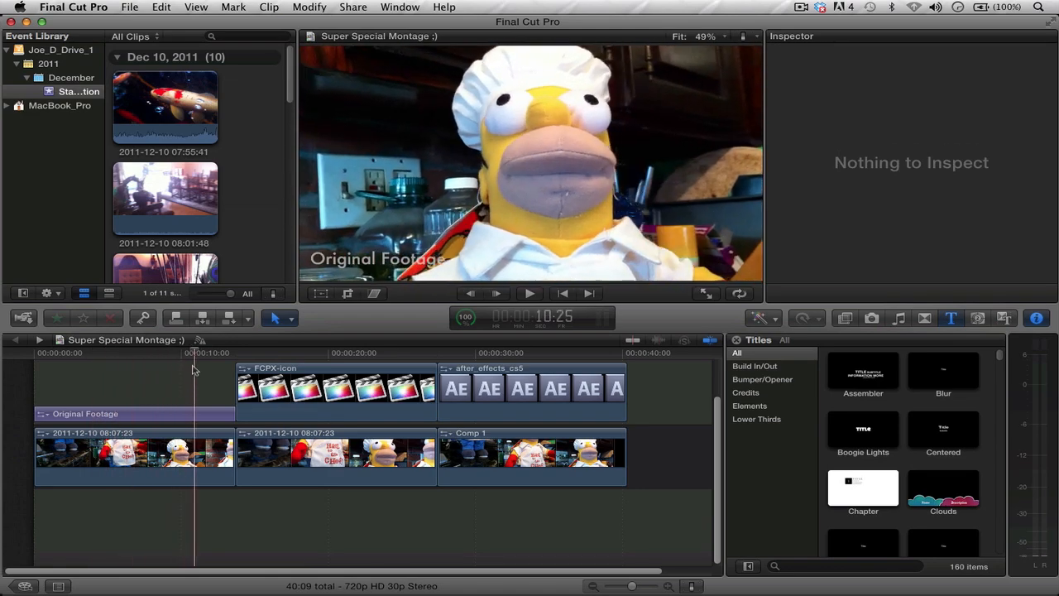
left_click(117, 352)
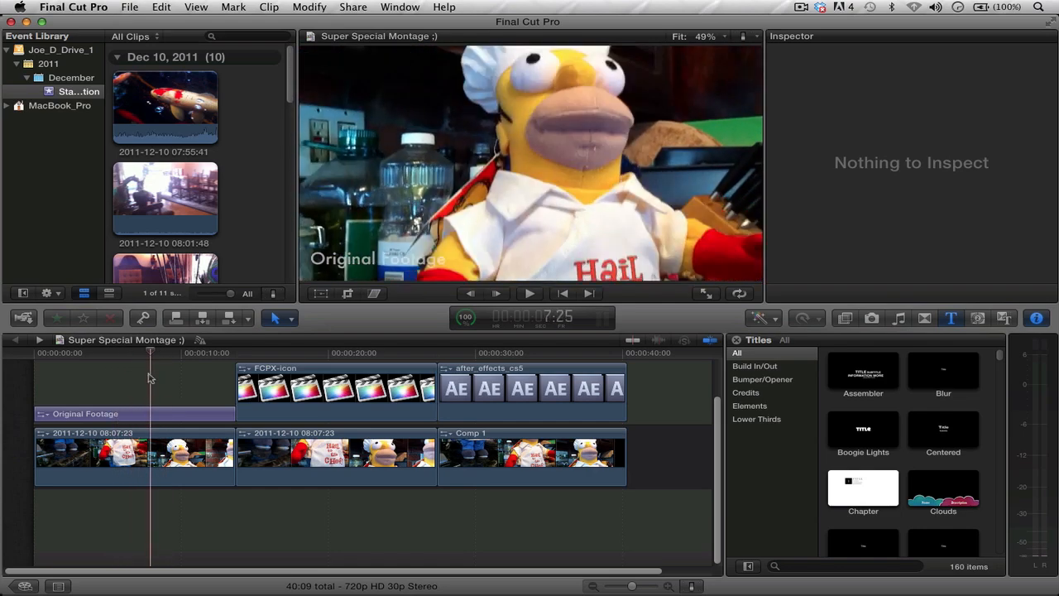
left_click(353, 353)
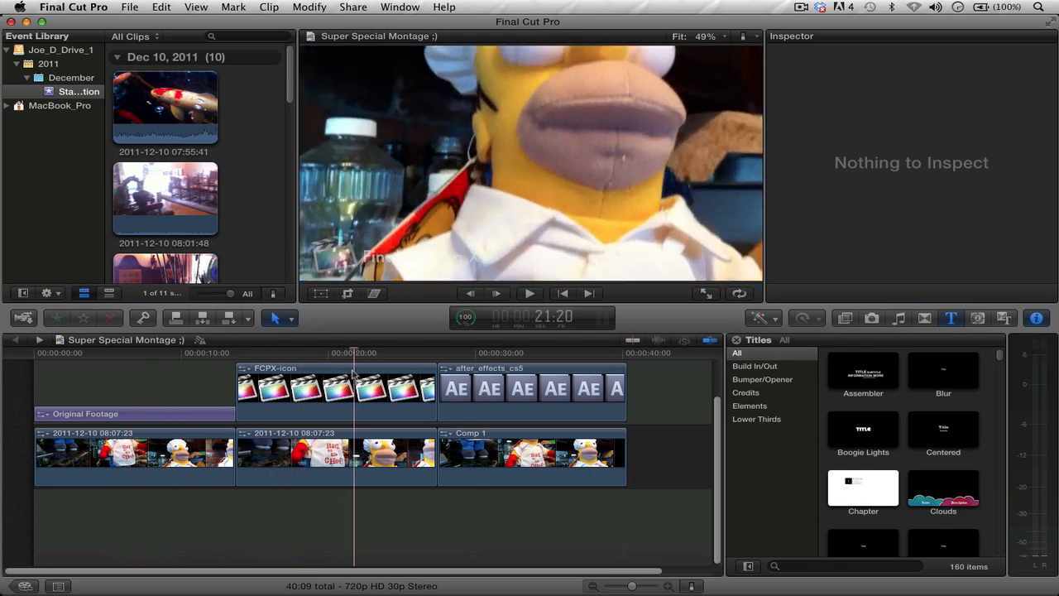
left_click(329, 353)
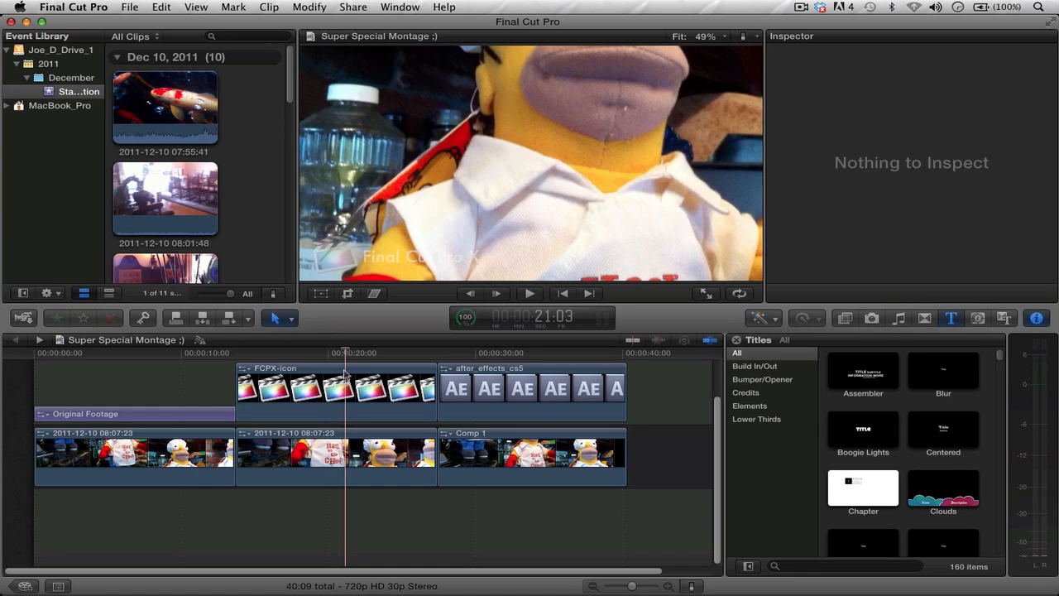
mouse_move(196, 358)
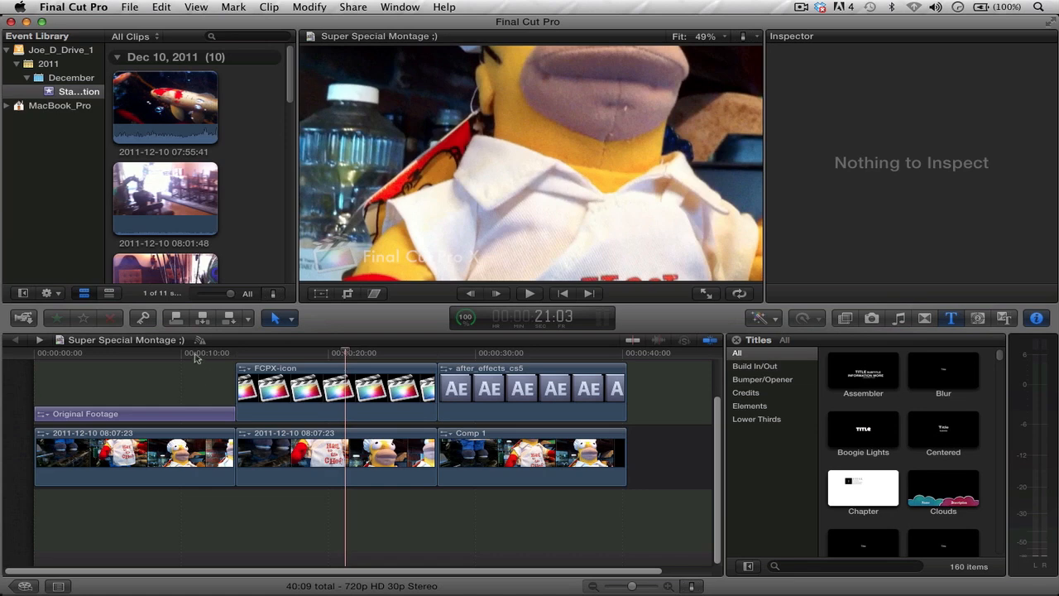
left_click(133, 455)
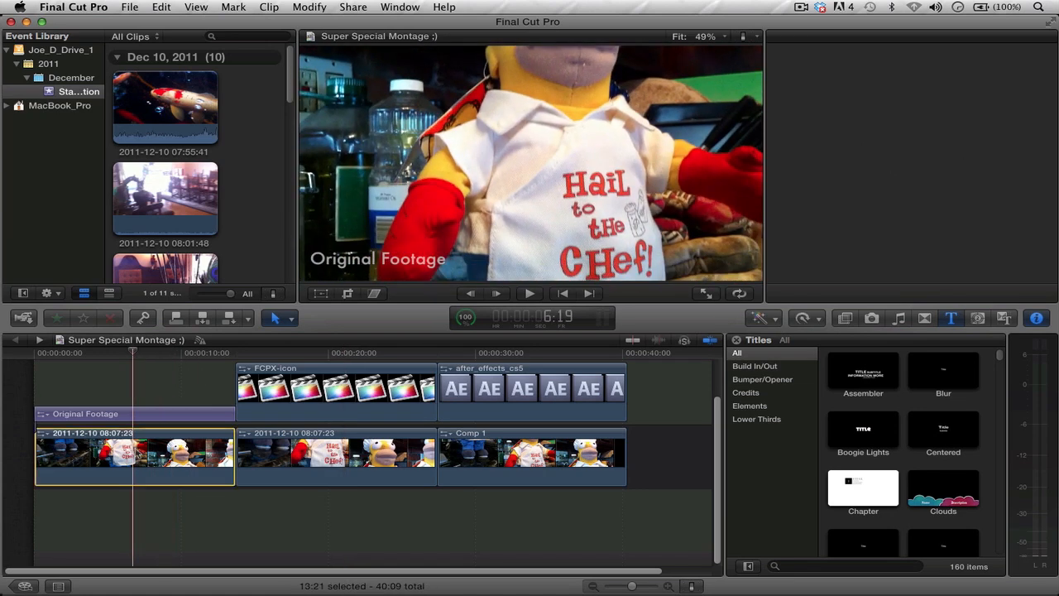
Create a new project named 'Homer FCPX Stabilize' from the selected original Homer clip
left_click(1036, 318)
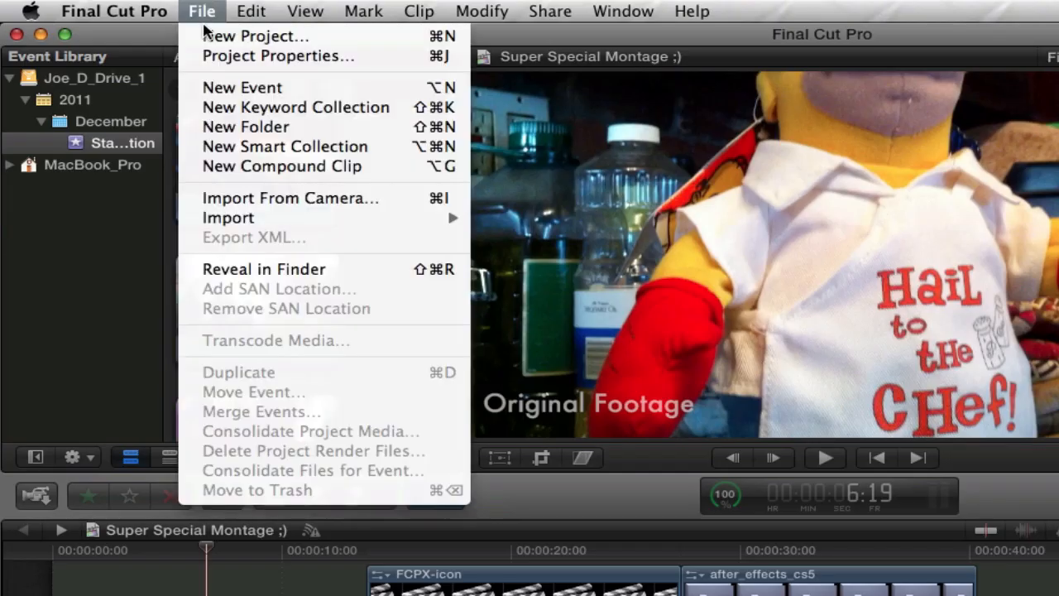
left_click(257, 36)
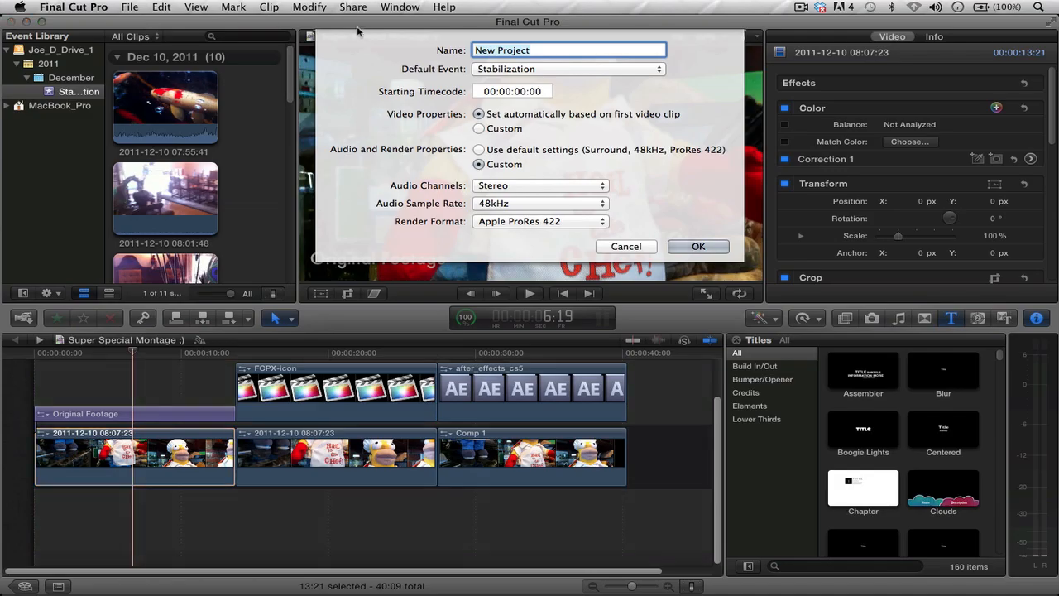
type("Homer")
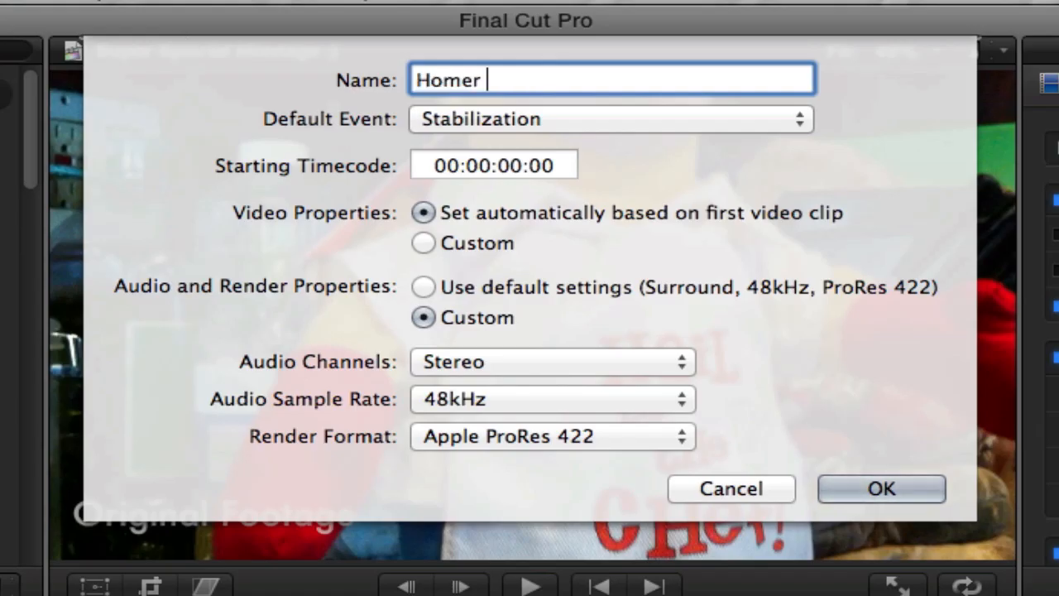
type("FCPX S")
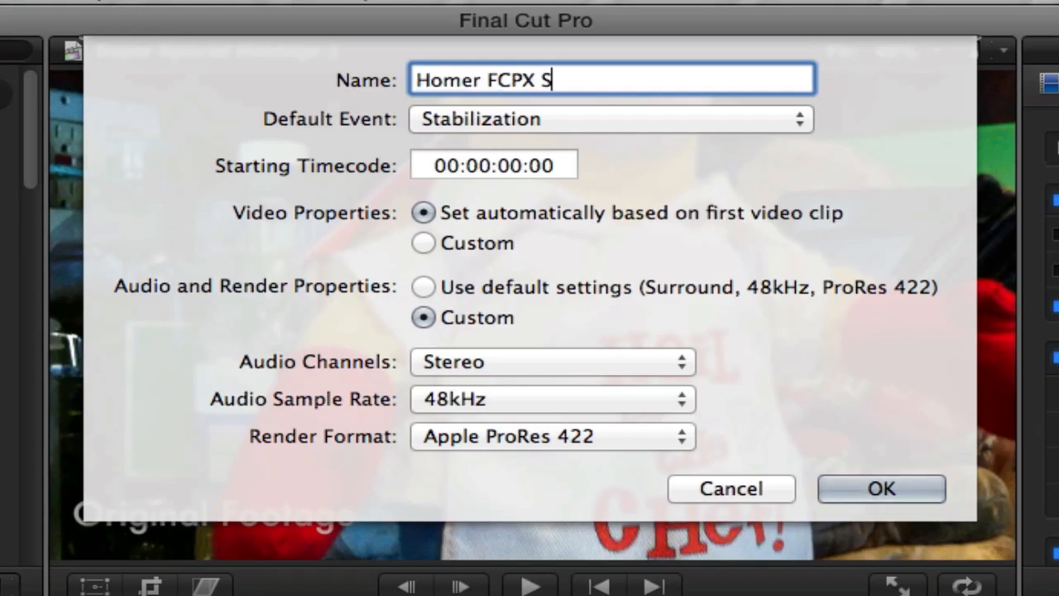
type("tabilize")
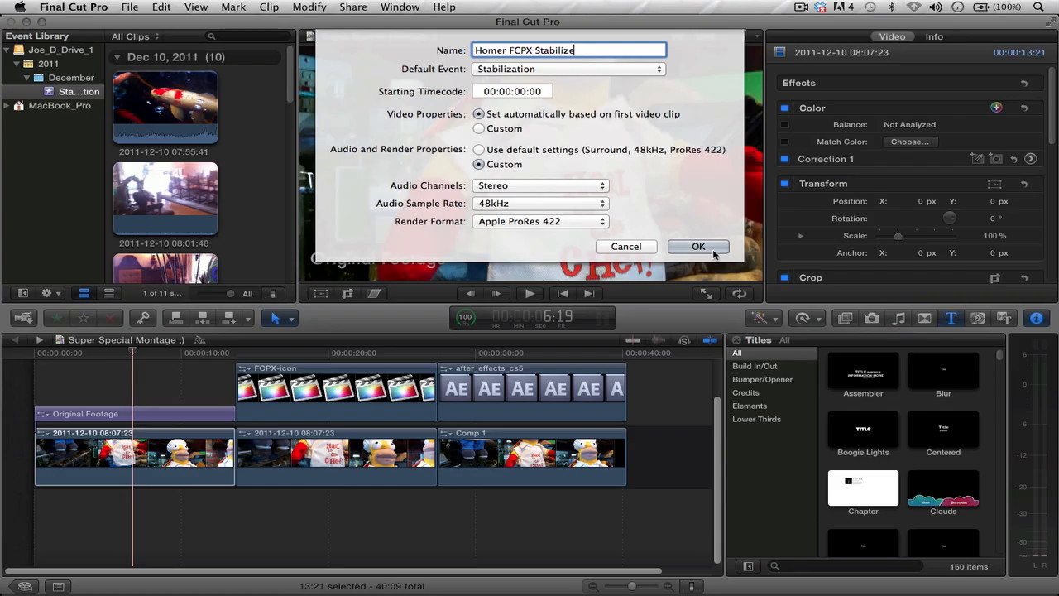
left_click(698, 246)
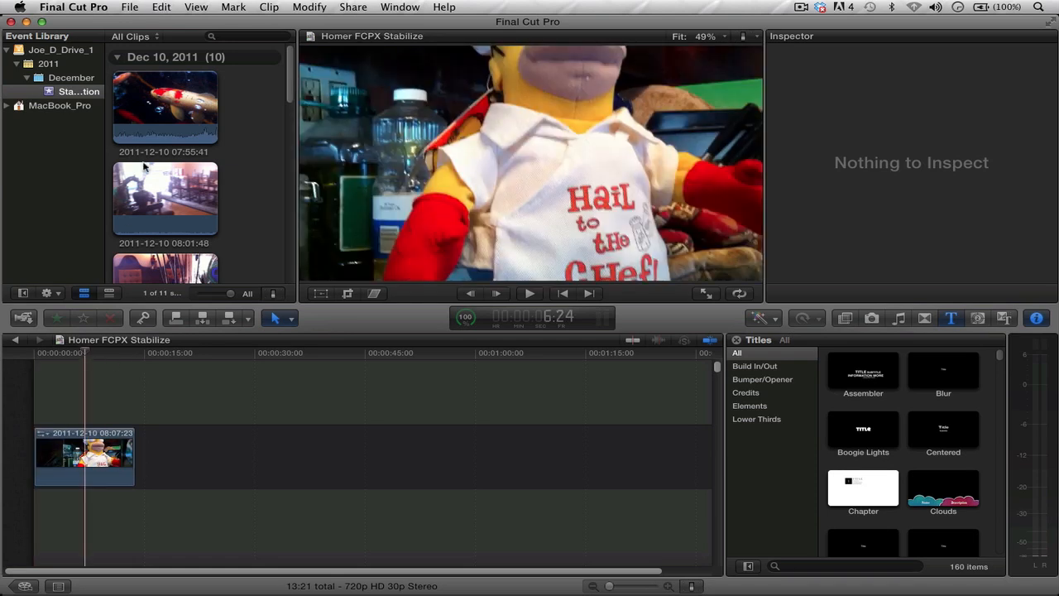
left_click(84, 456)
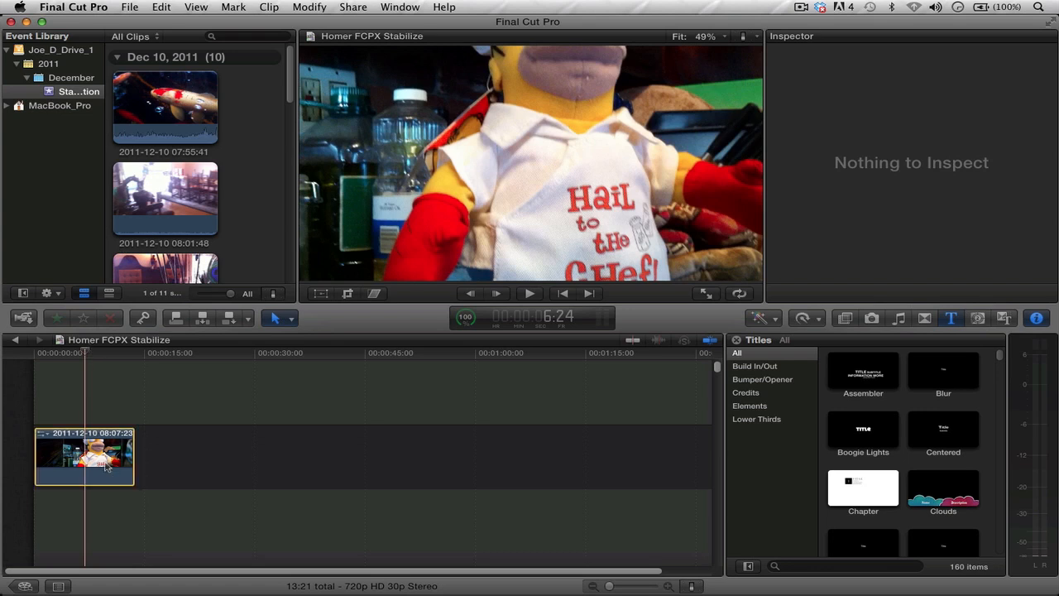
left_click(83, 455)
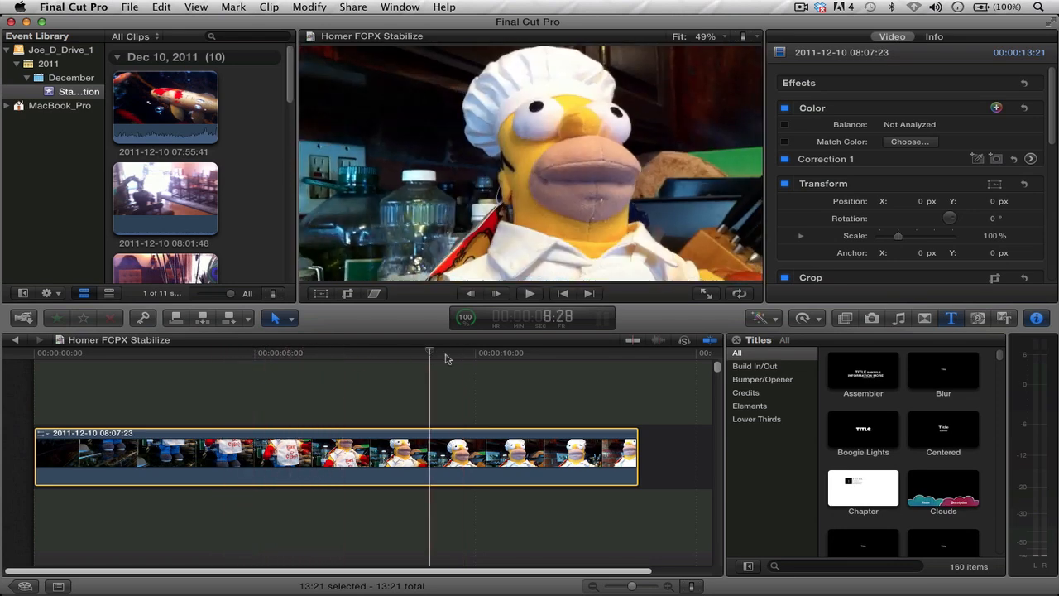
left_click_drag(430, 350, 370, 351)
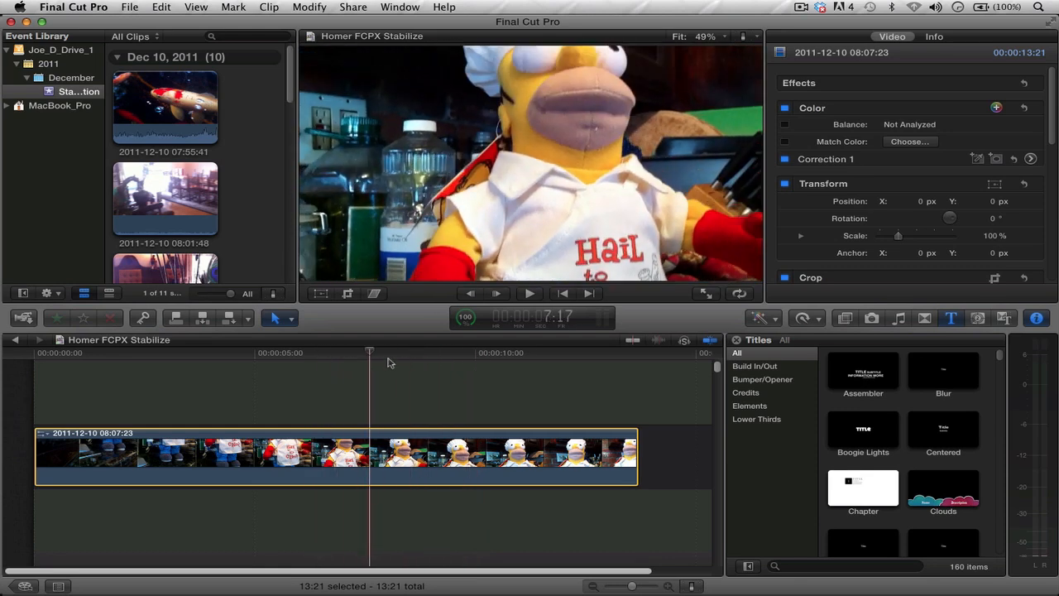
mouse_move(387, 365)
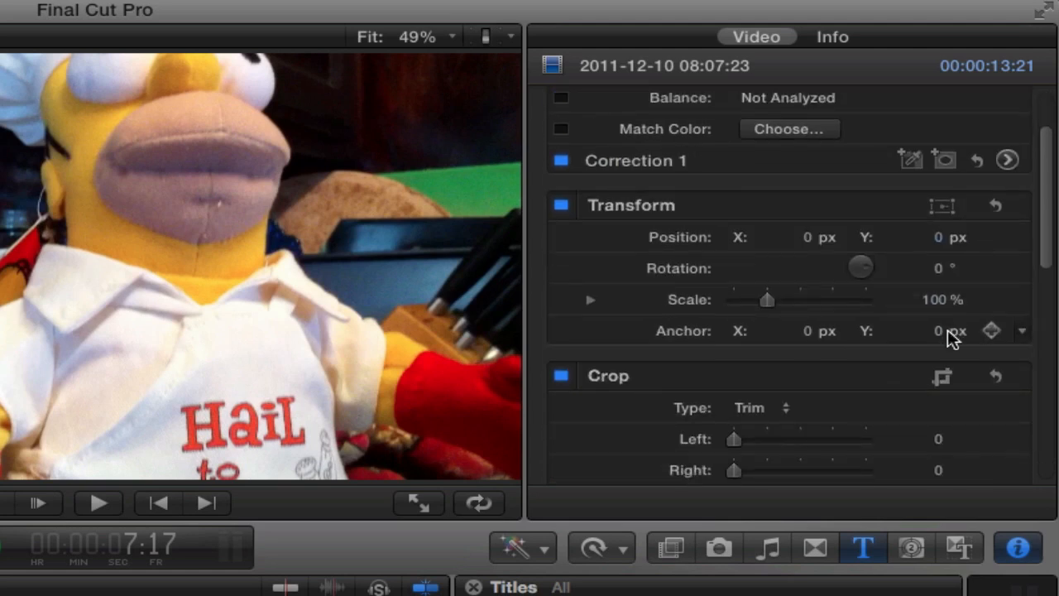
scroll("down", 3)
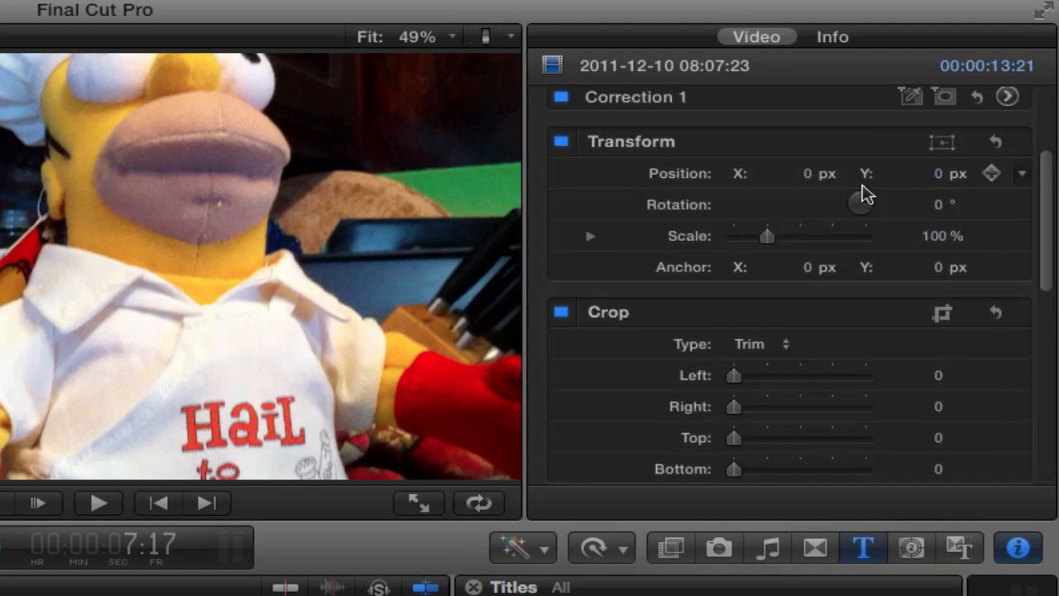
Enable Stabilization with default 2.5 smoothing and review the clip around eleven seconds
scroll("down", 3)
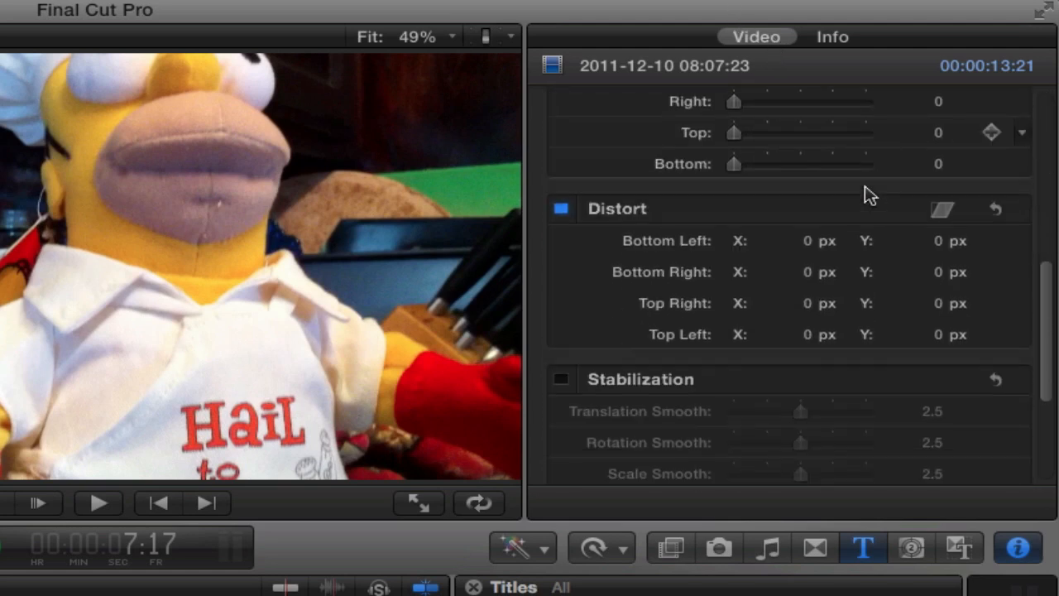
scroll("down", 3)
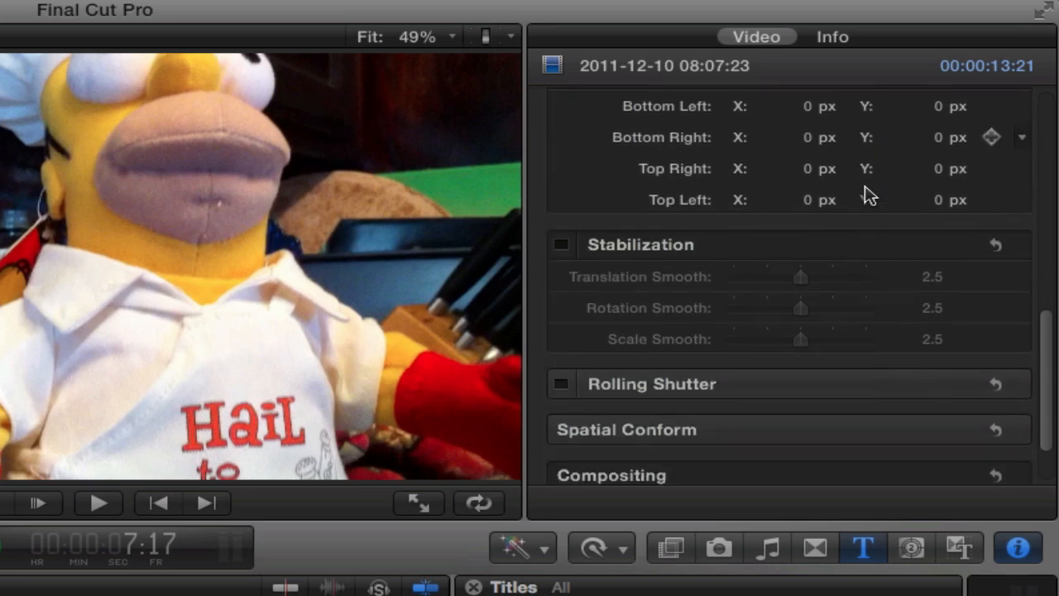
mouse_move(869, 347)
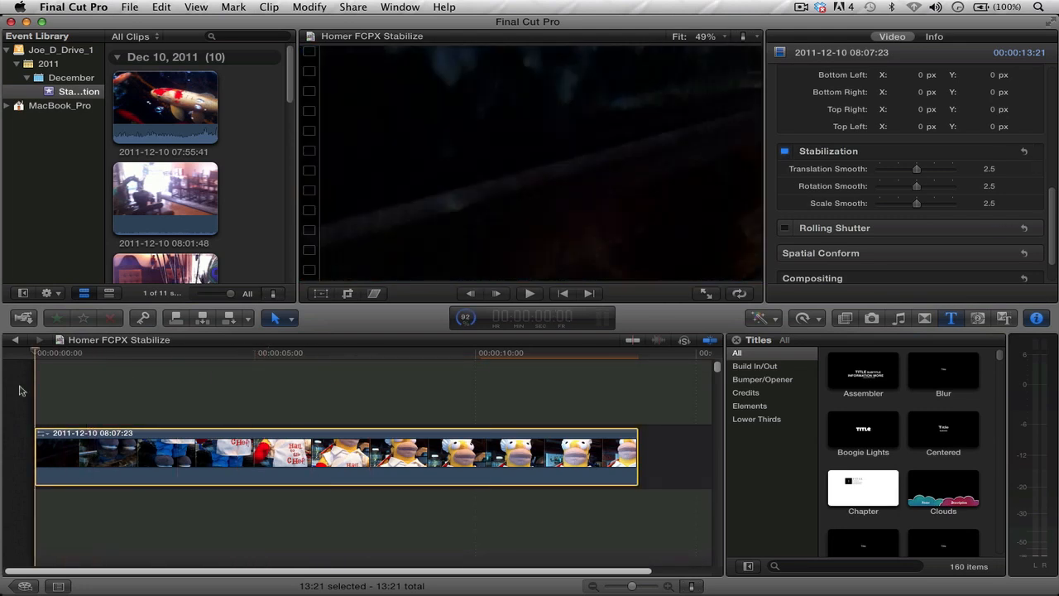
left_click(496, 293)
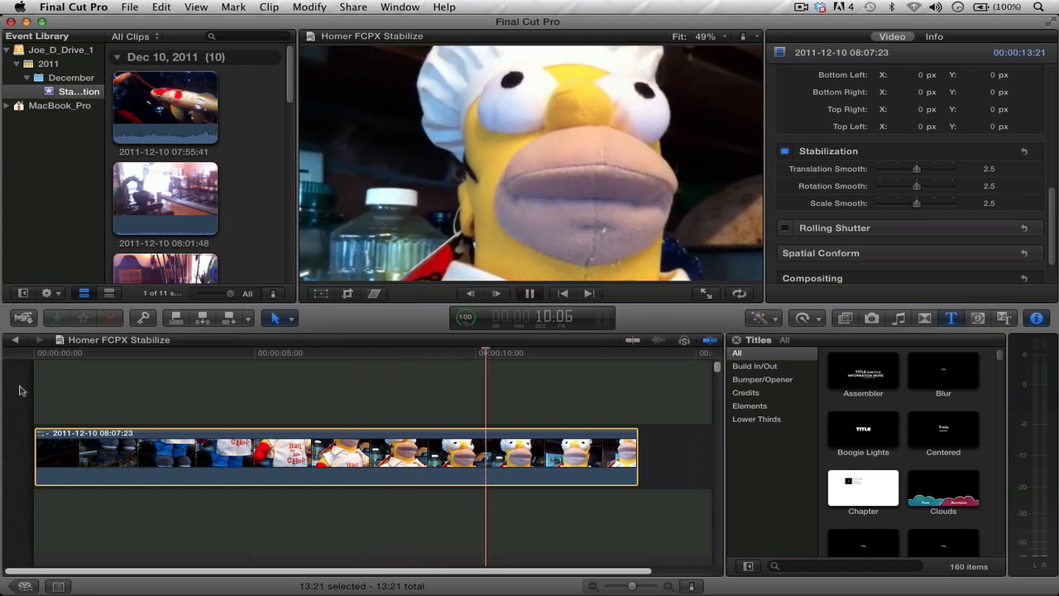
left_click(529, 293)
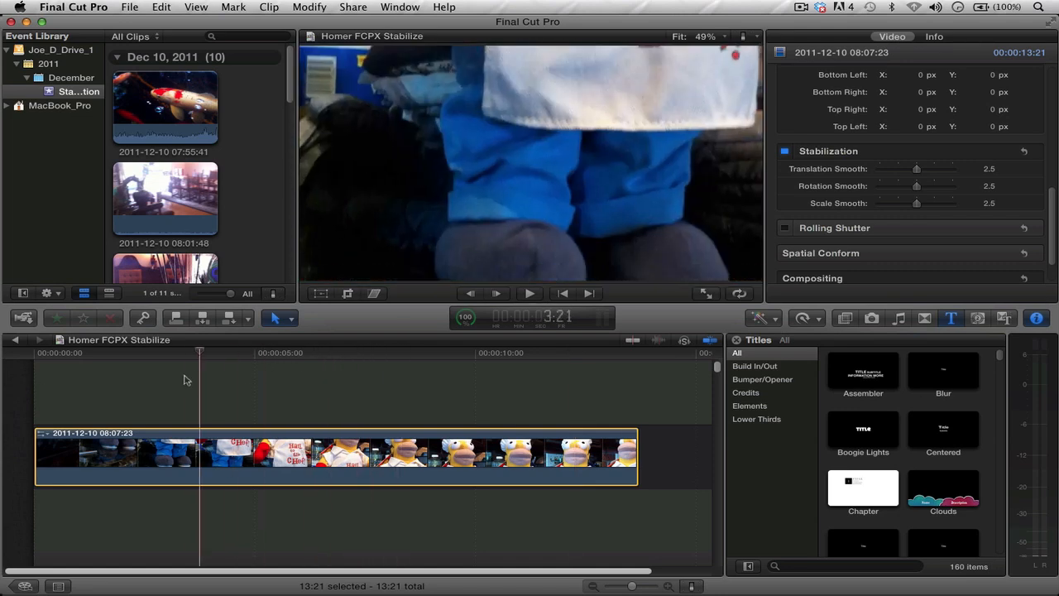
left_click(521, 450)
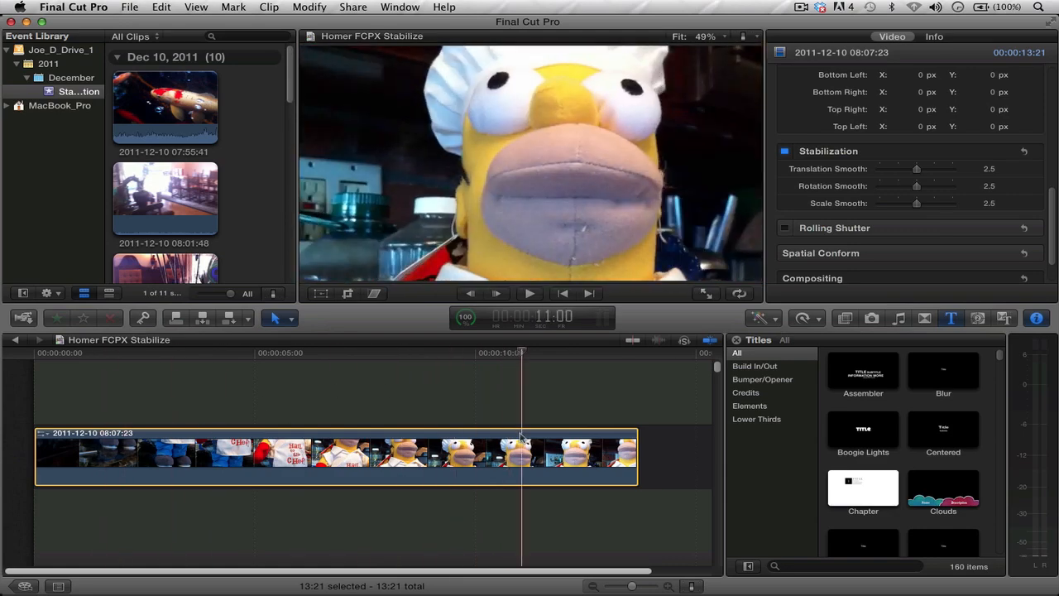
left_click(364, 352)
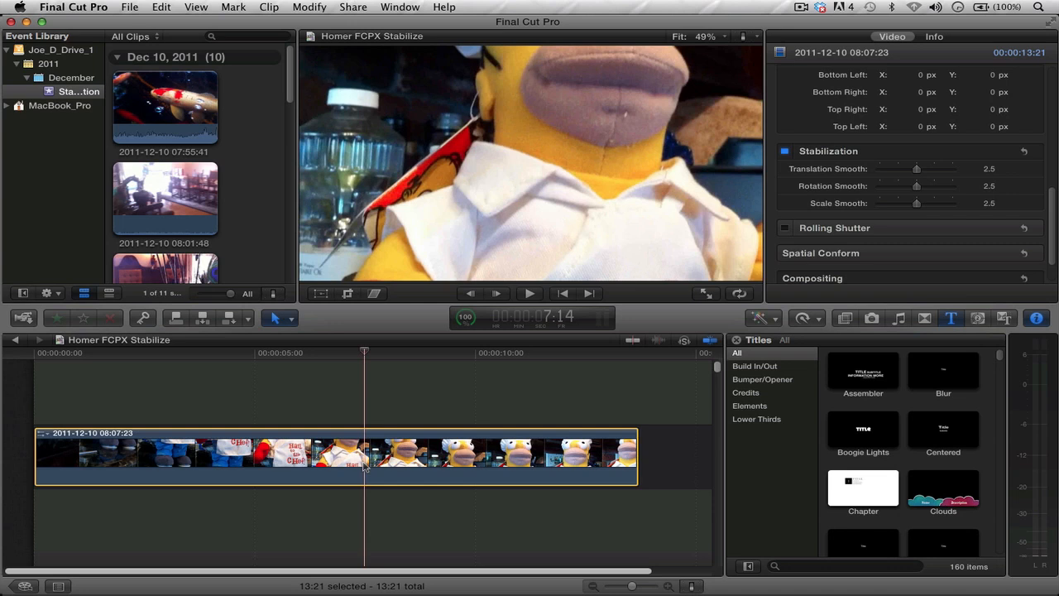
mouse_move(371, 468)
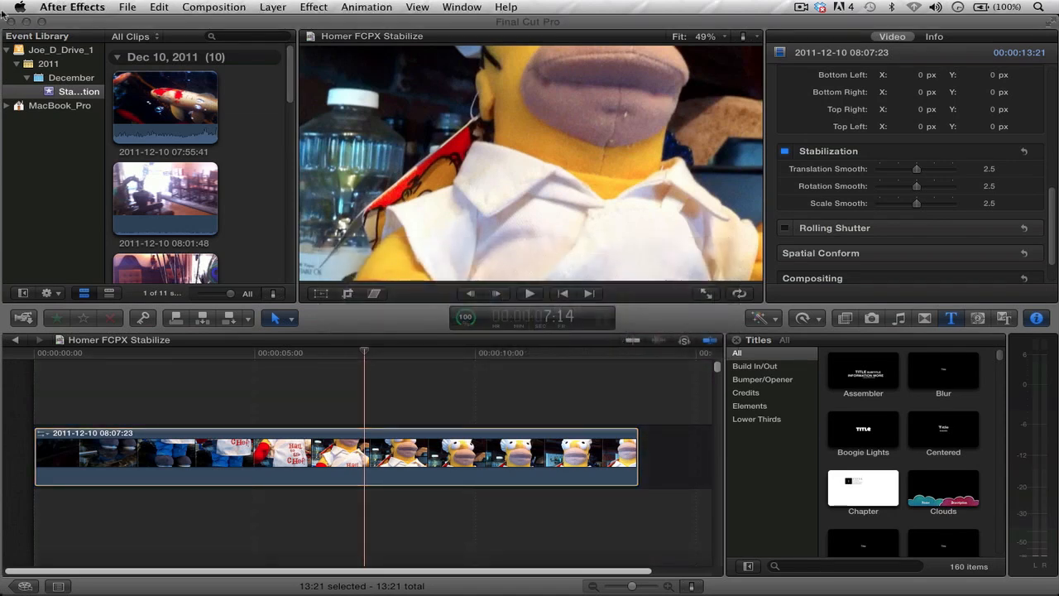
Switch to After Effects' empty untitled project and bring up the Composition menu
left_click(128, 7)
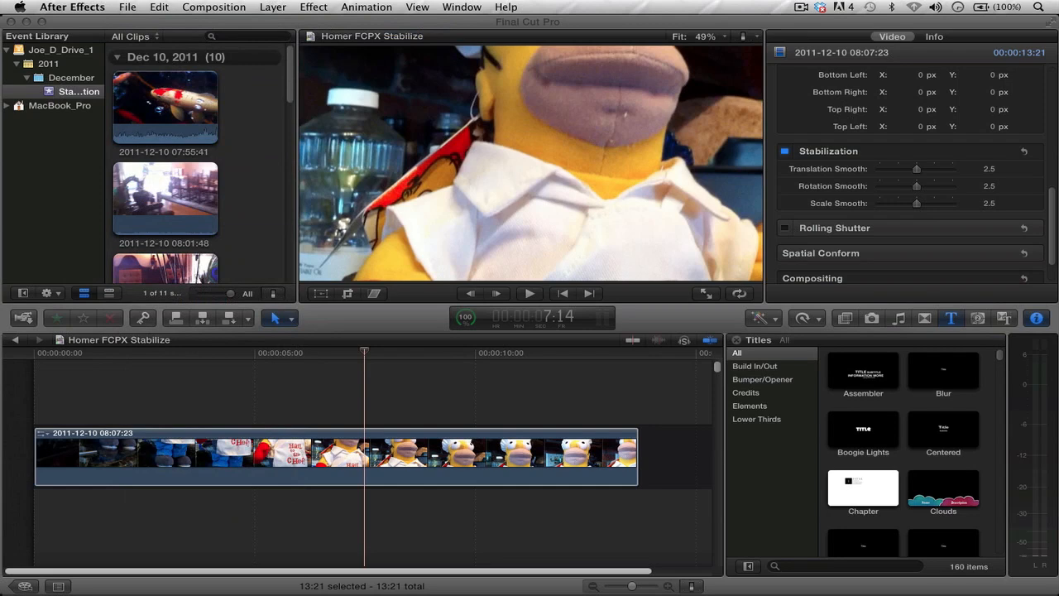
left_click(72, 7)
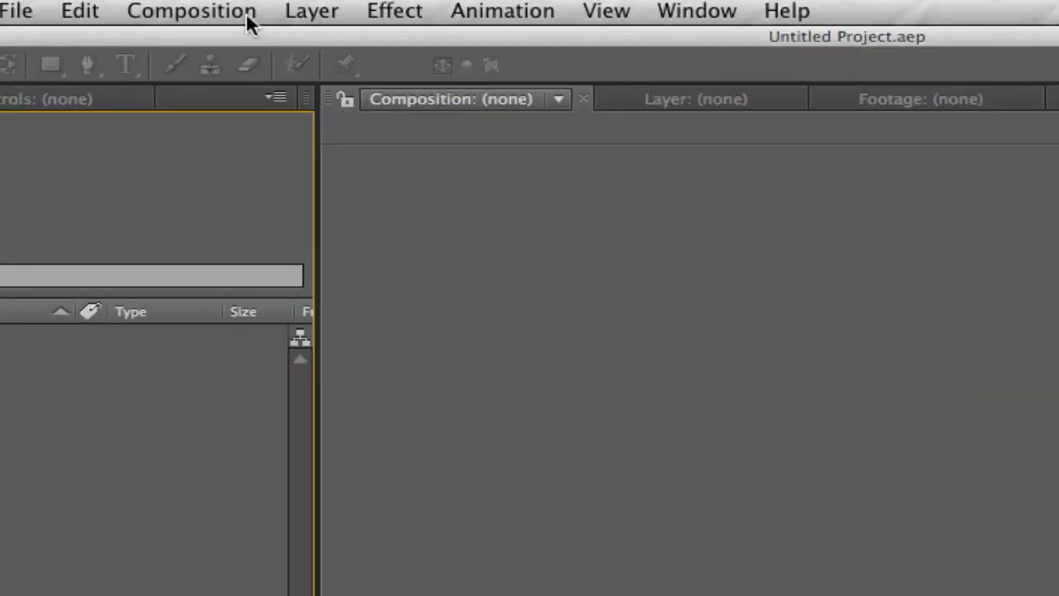
left_click(192, 10)
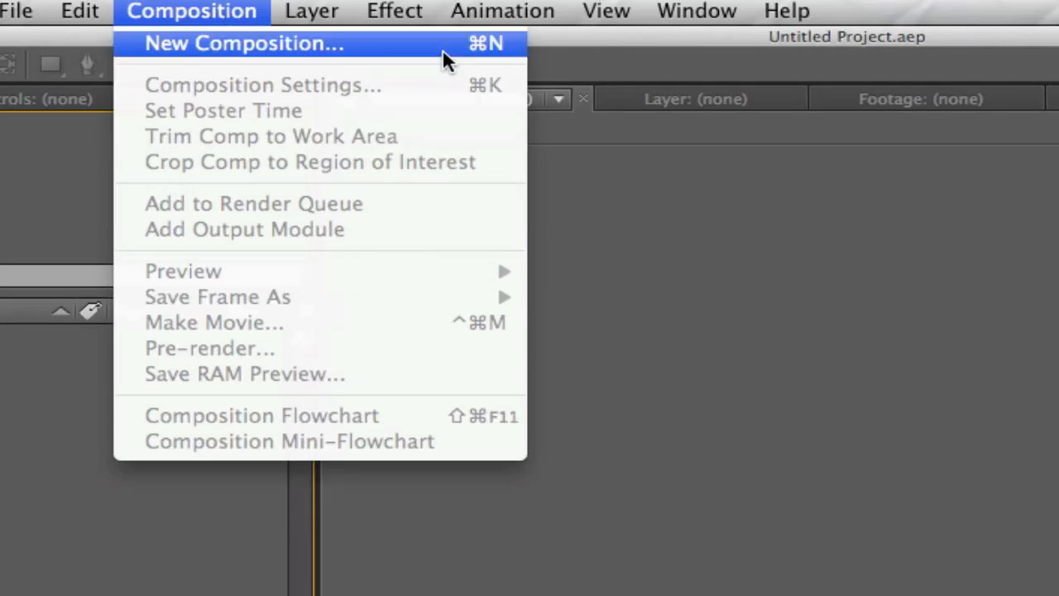
Make the 'Homer Stabilize AE' composition at HDV 720: 1280×720, 29.97 fps, 40 seconds
left_click(244, 43)
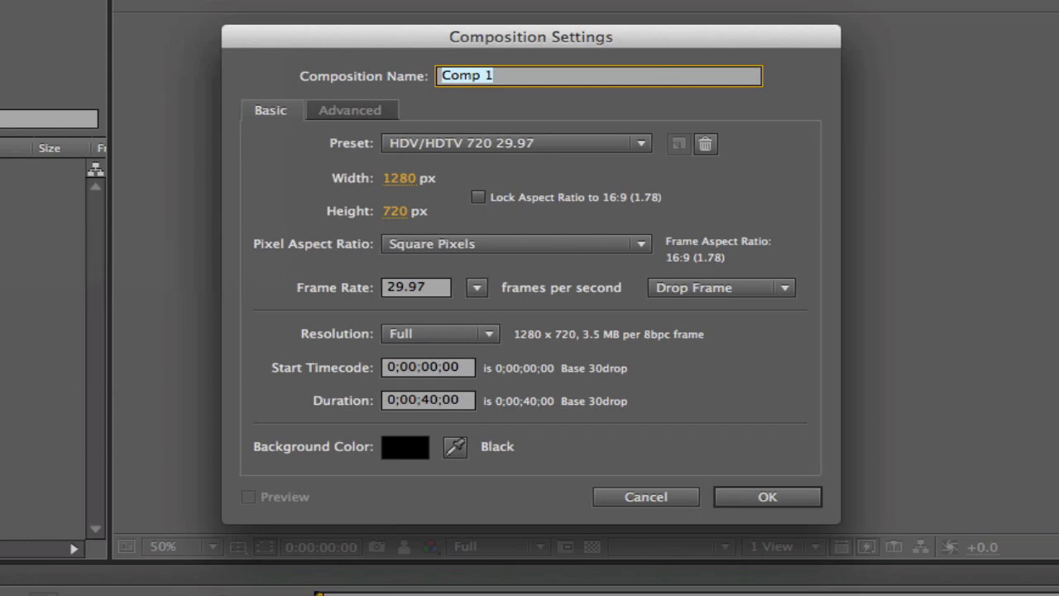
mouse_move(377, 109)
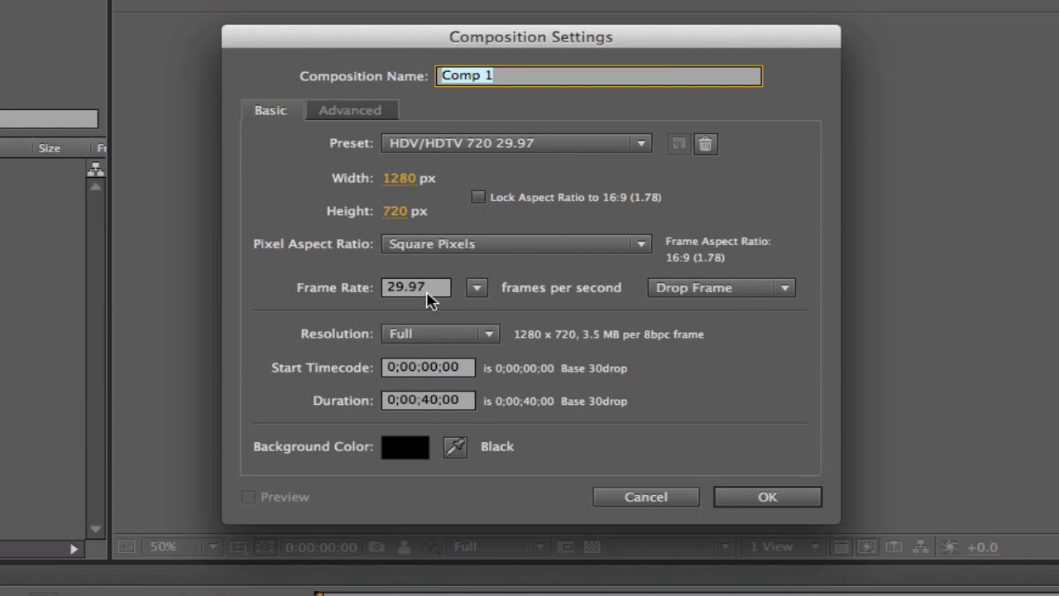
mouse_move(418, 413)
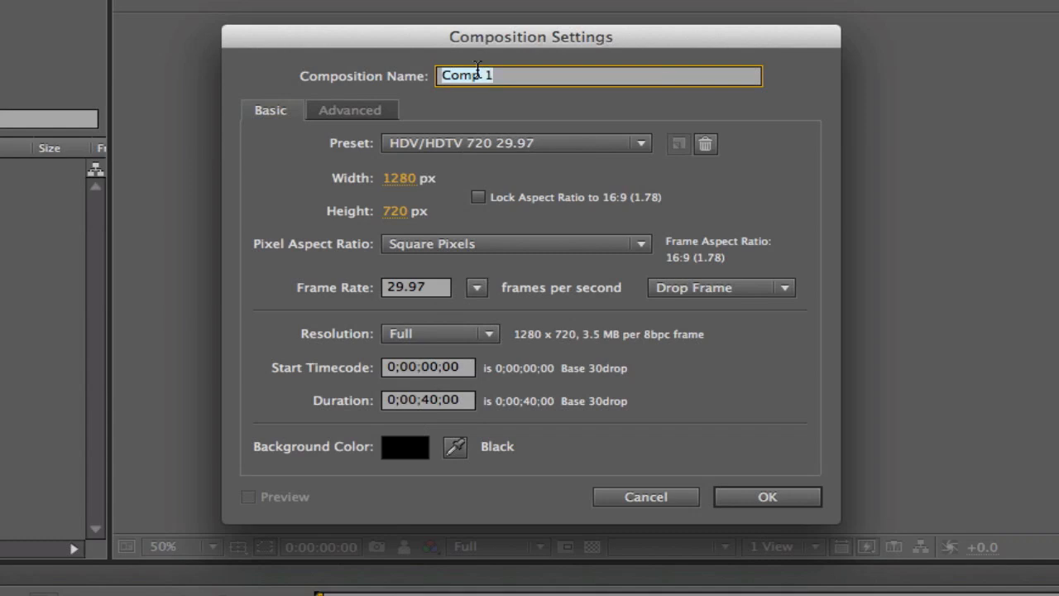
type("Homer Sta")
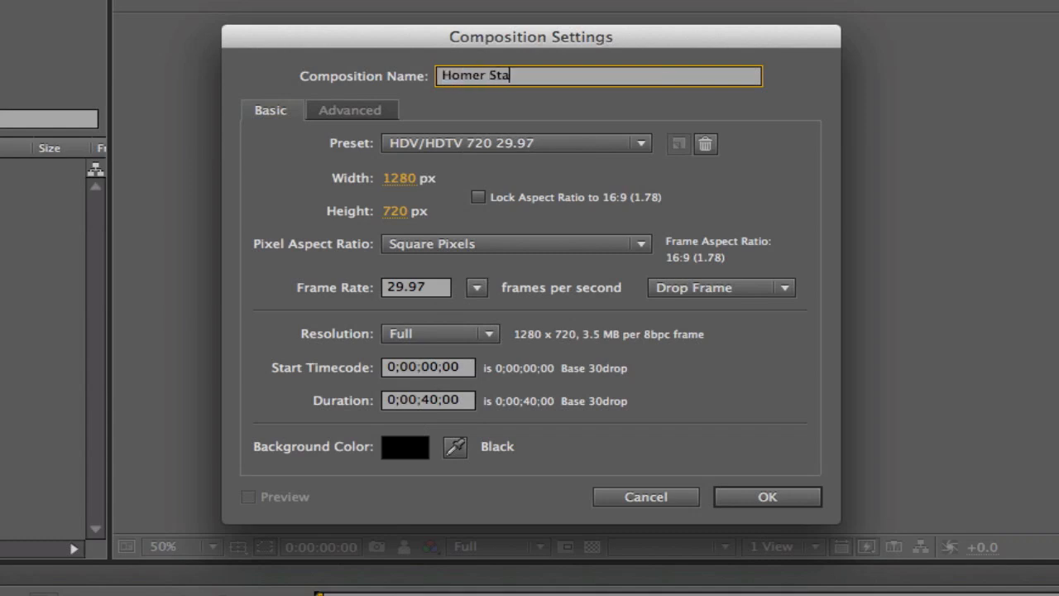
type("bilize A")
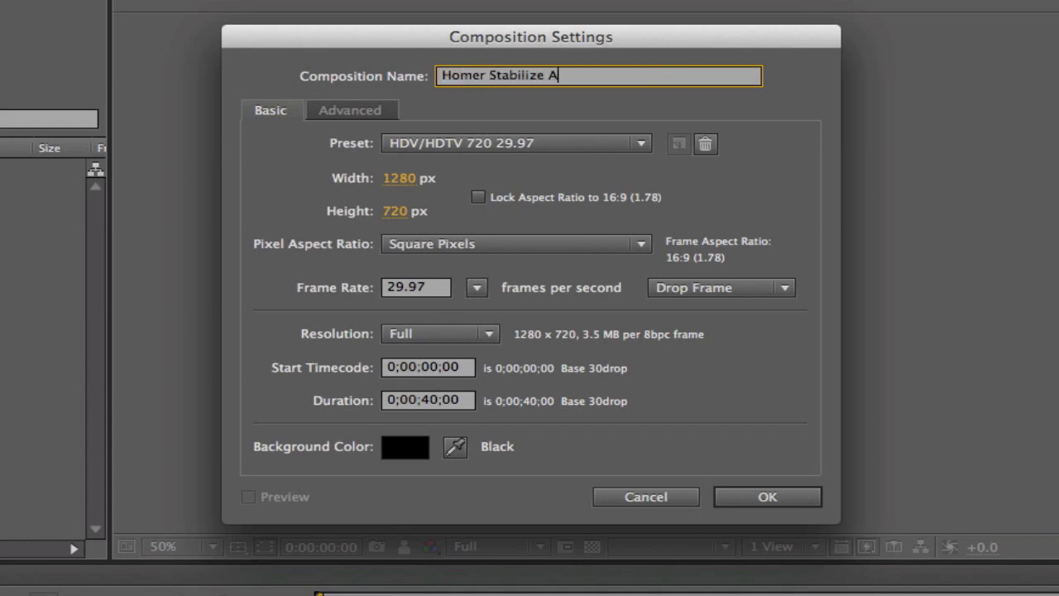
type("E")
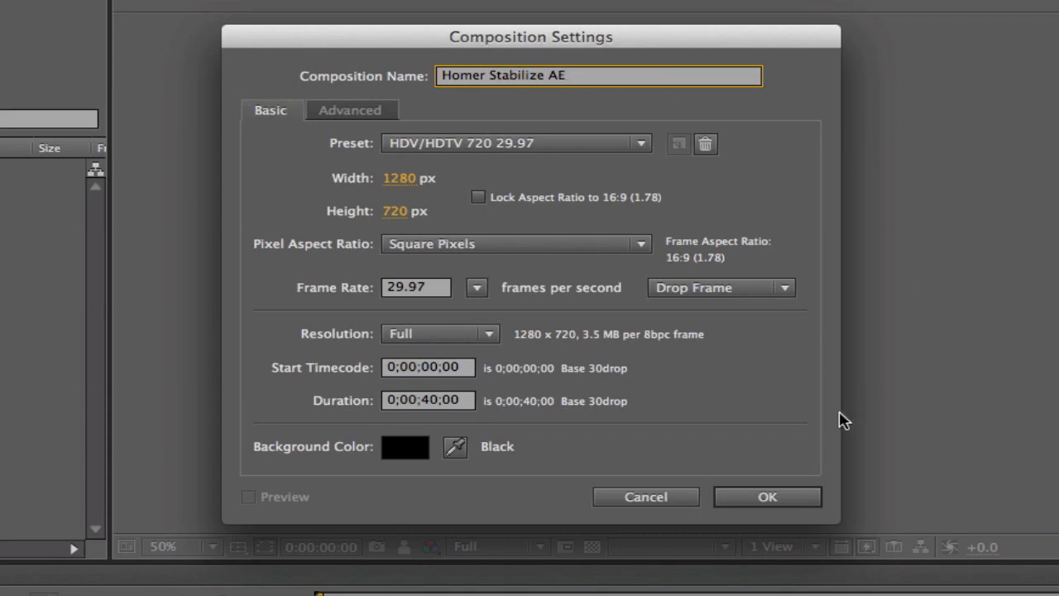
left_click(766, 496)
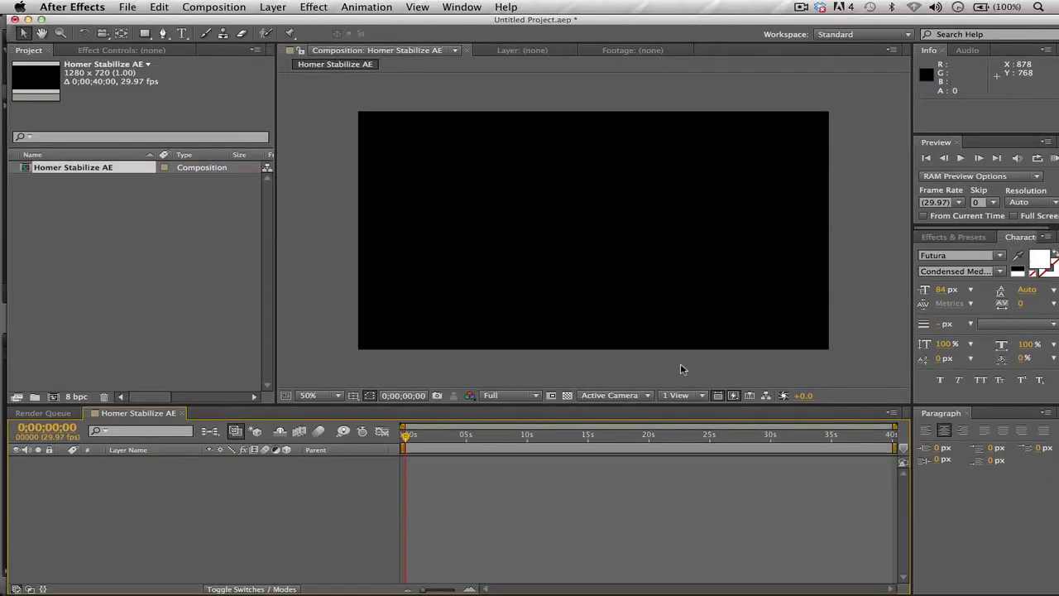
mouse_move(221, 275)
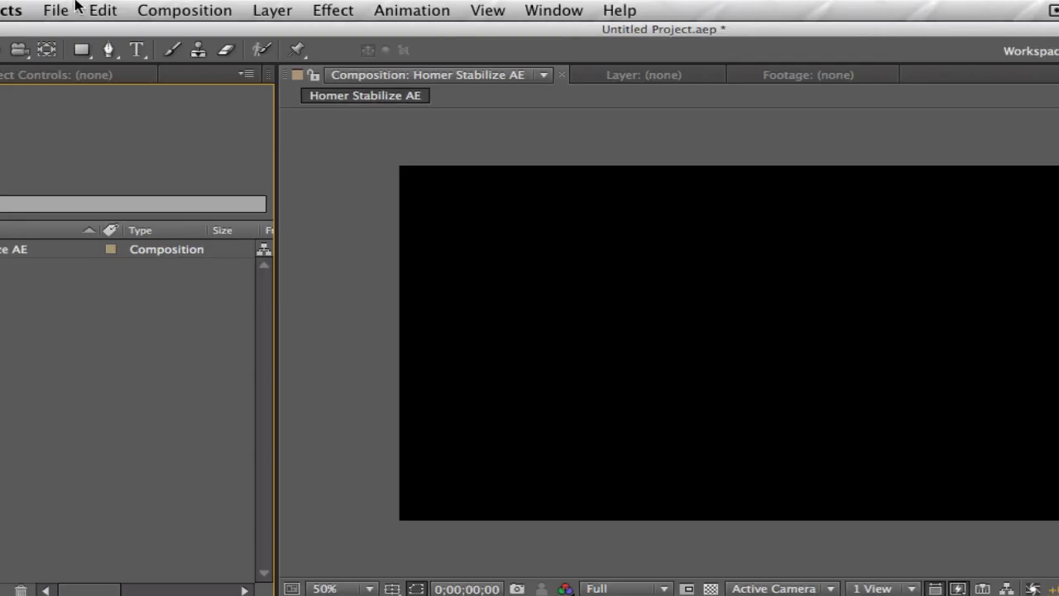
Import 'Super Special Montage ;).mov' from the Desktop into the Homer Stabilize AE timeline
left_click(55, 10)
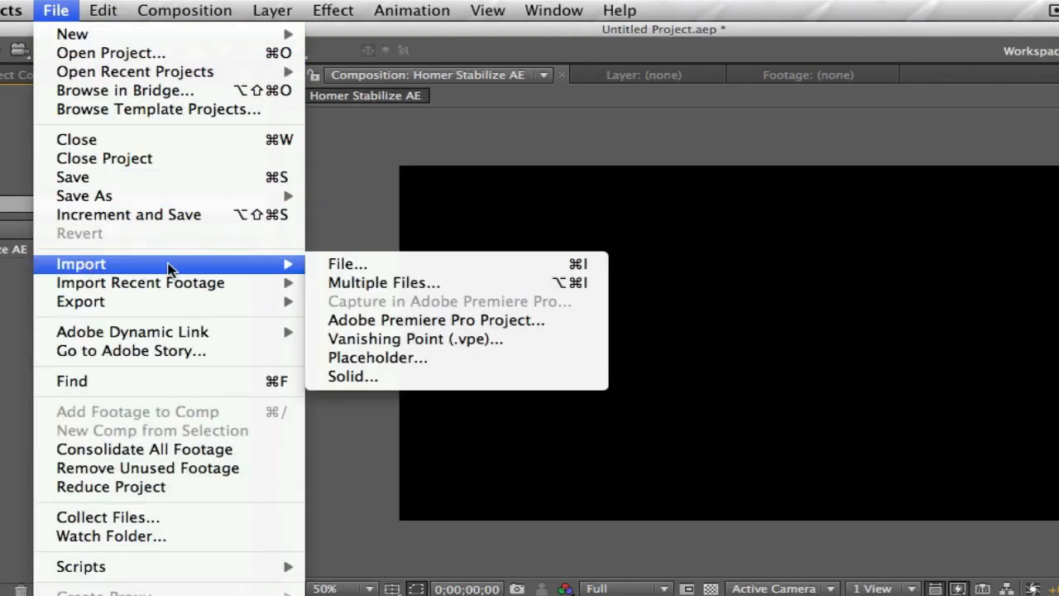
left_click(347, 264)
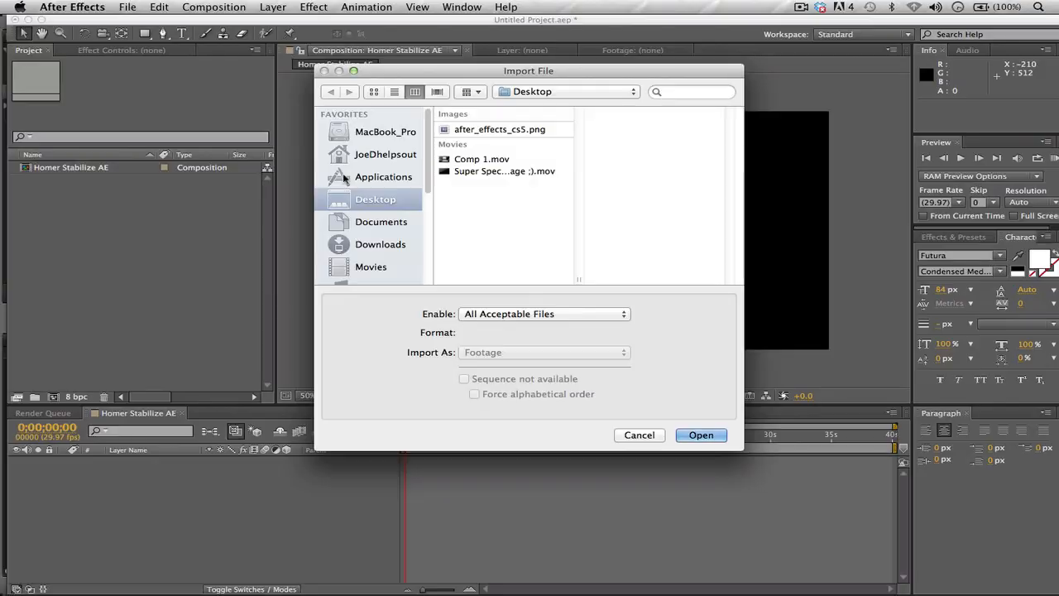
left_click(383, 176)
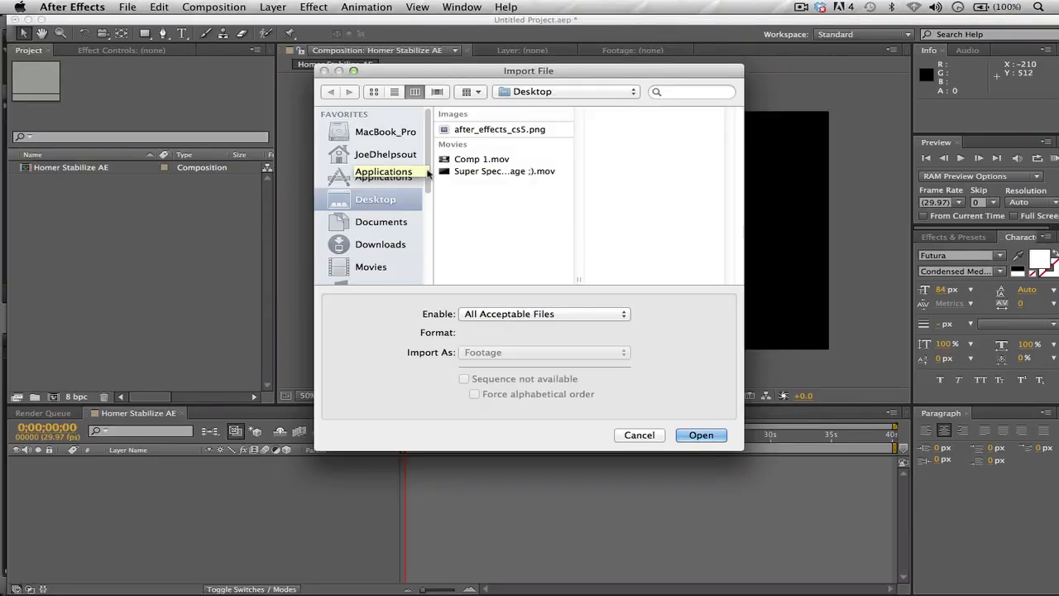
left_click(701, 434)
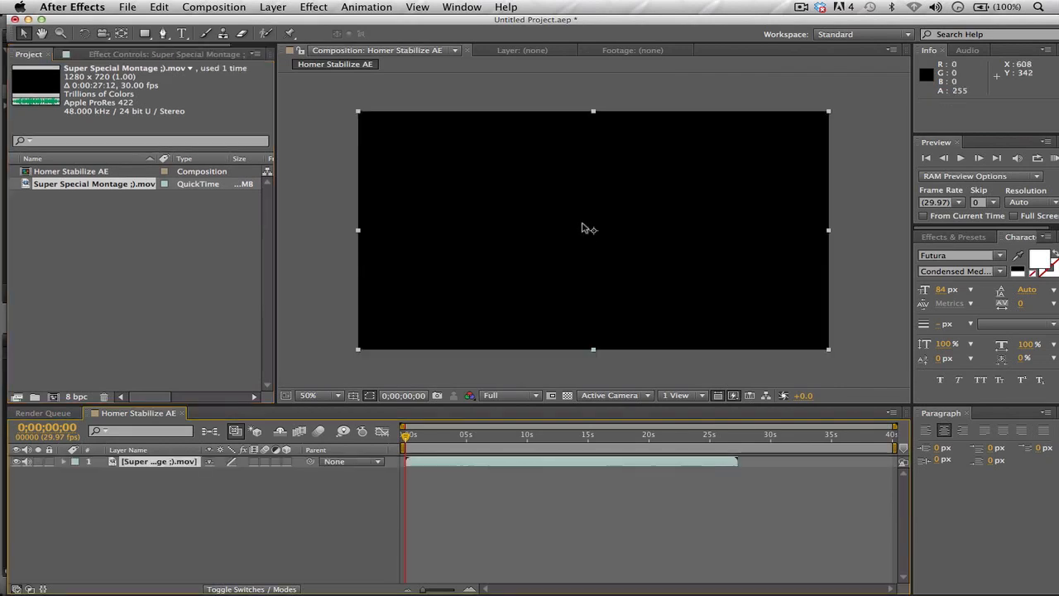
mouse_move(559, 246)
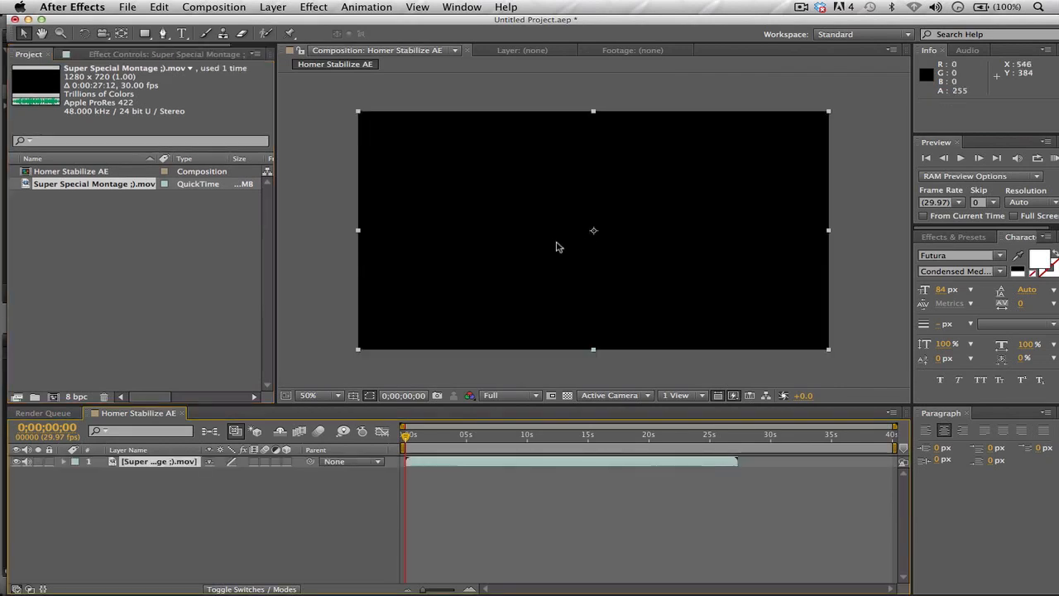
Trim the layer near 13s, end the work area at 0;00;13;18, then return to 0
left_click(542, 433)
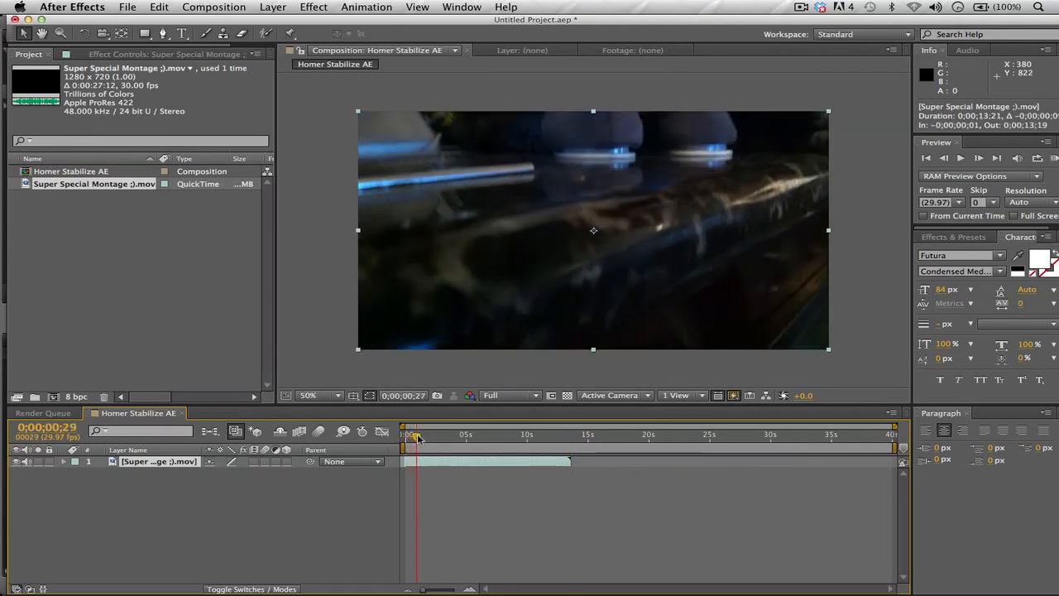
left_click_drag(417, 435, 461, 434)
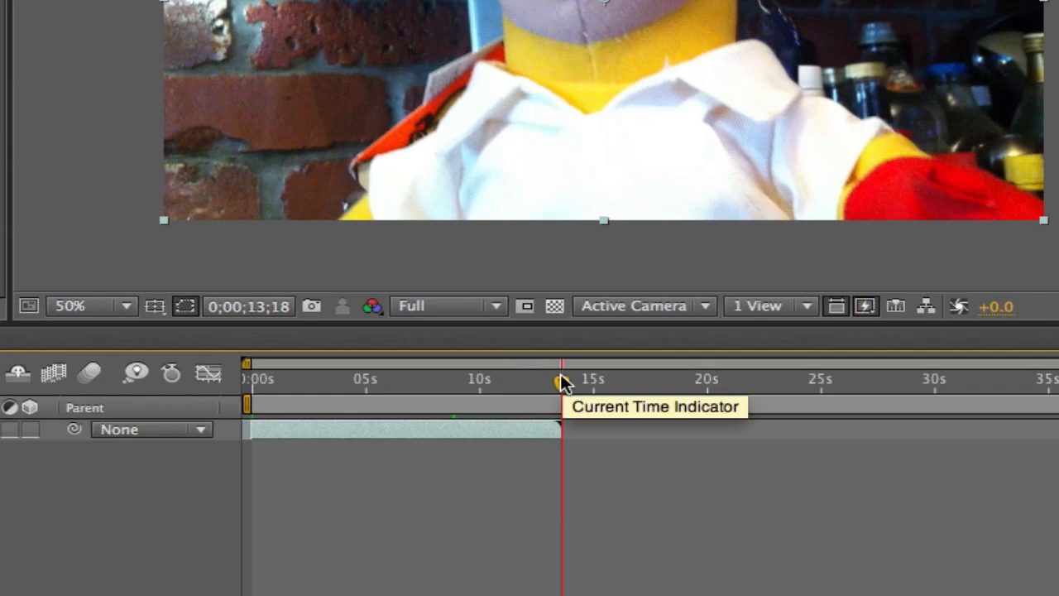
key("n")
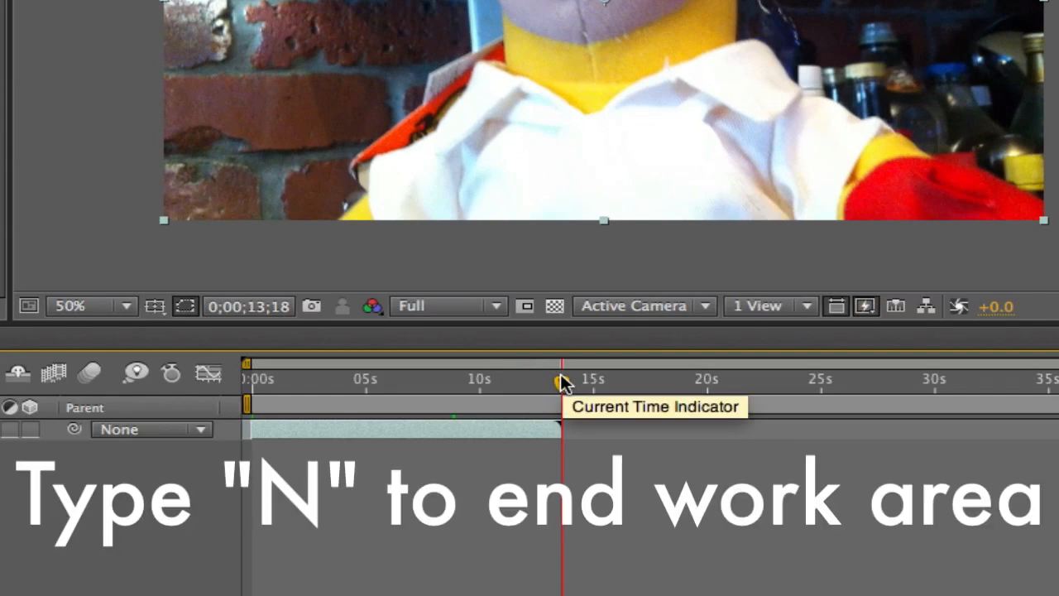
key("n")
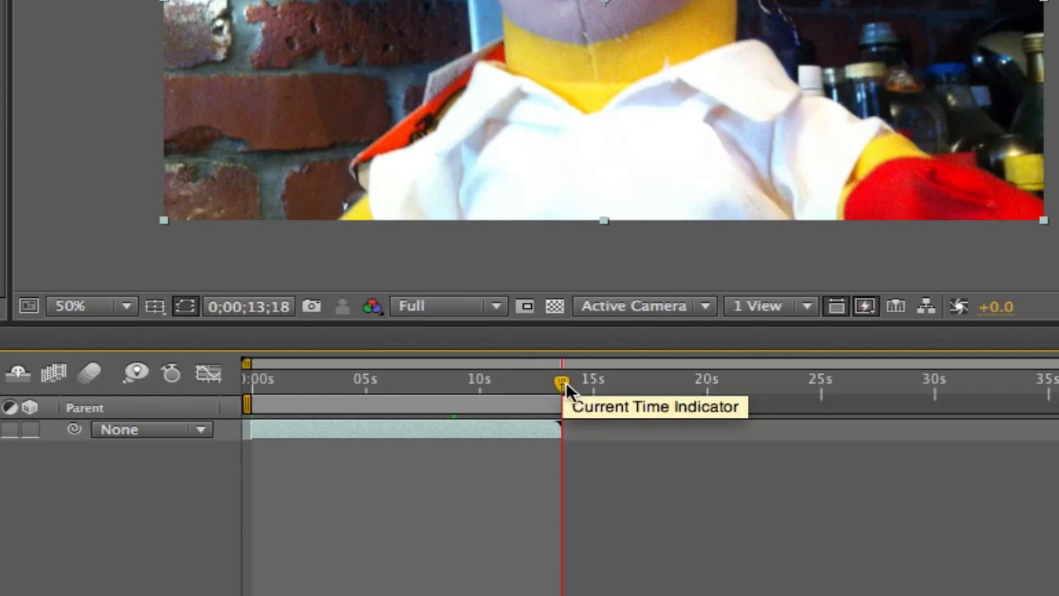
left_click_drag(563, 383, 493, 384)
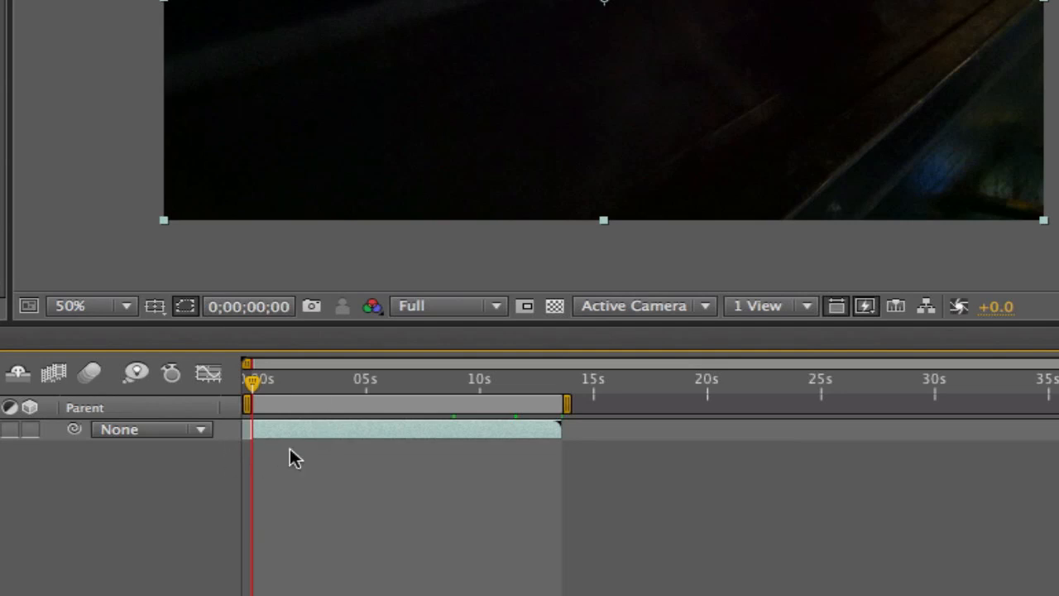
mouse_move(937, 447)
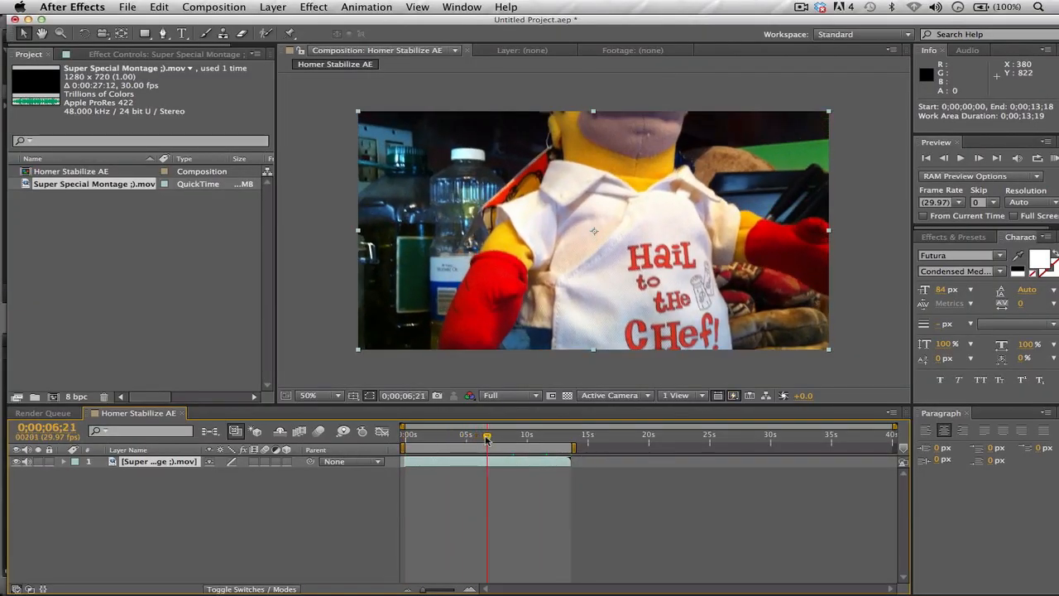
mouse_move(486, 436)
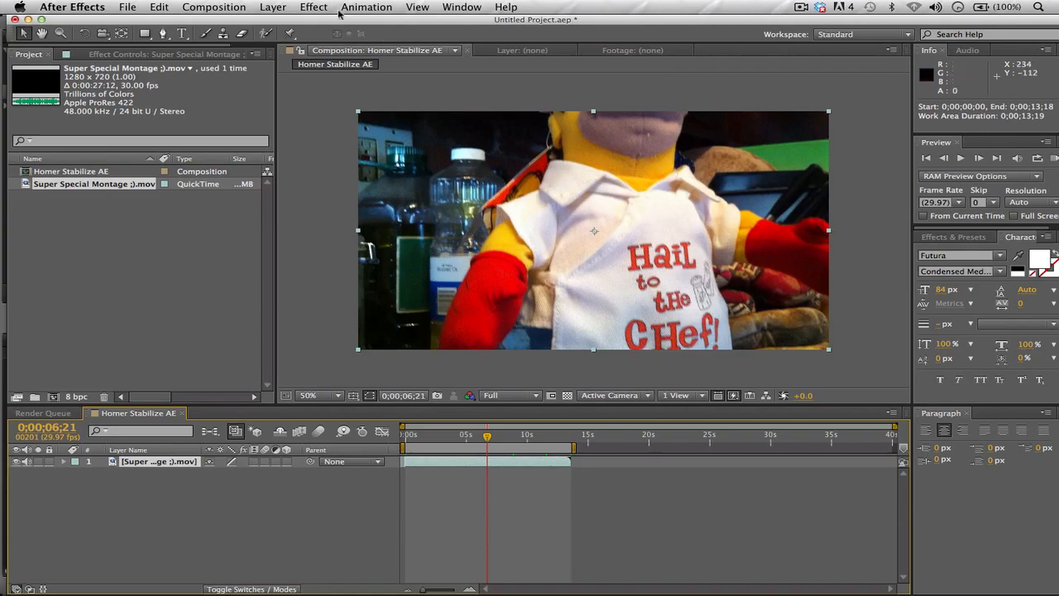
Add Warp Stabilizer from the Distort effects to the montage layer
left_click(314, 6)
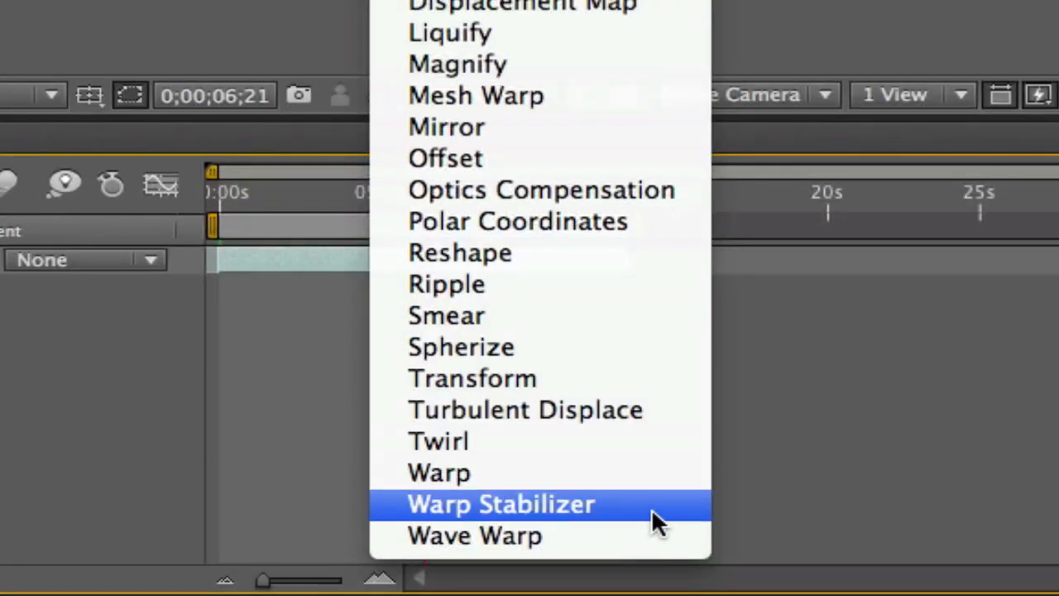
left_click(501, 504)
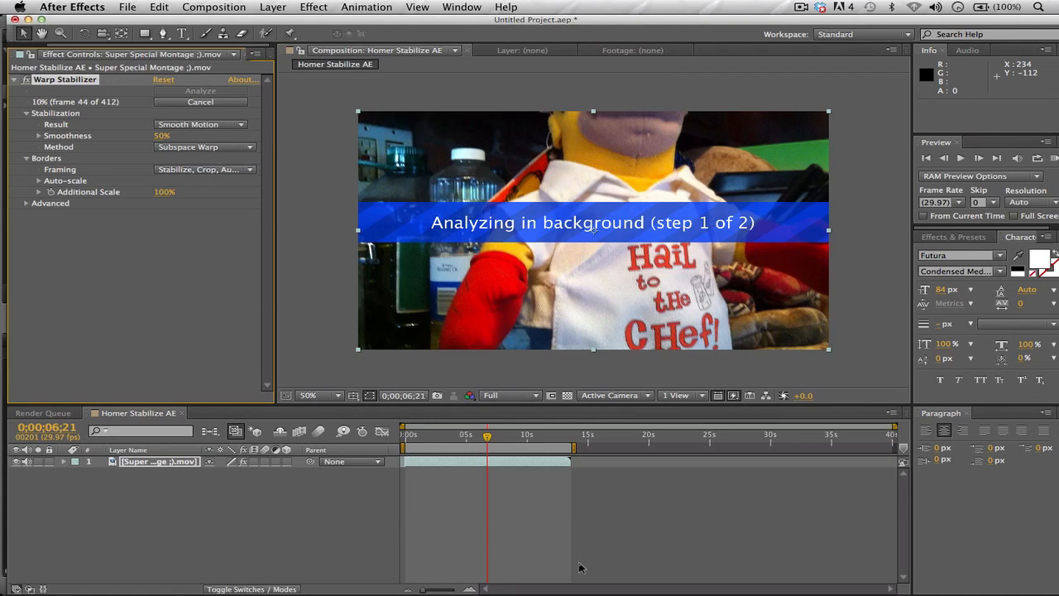
mouse_move(373, 537)
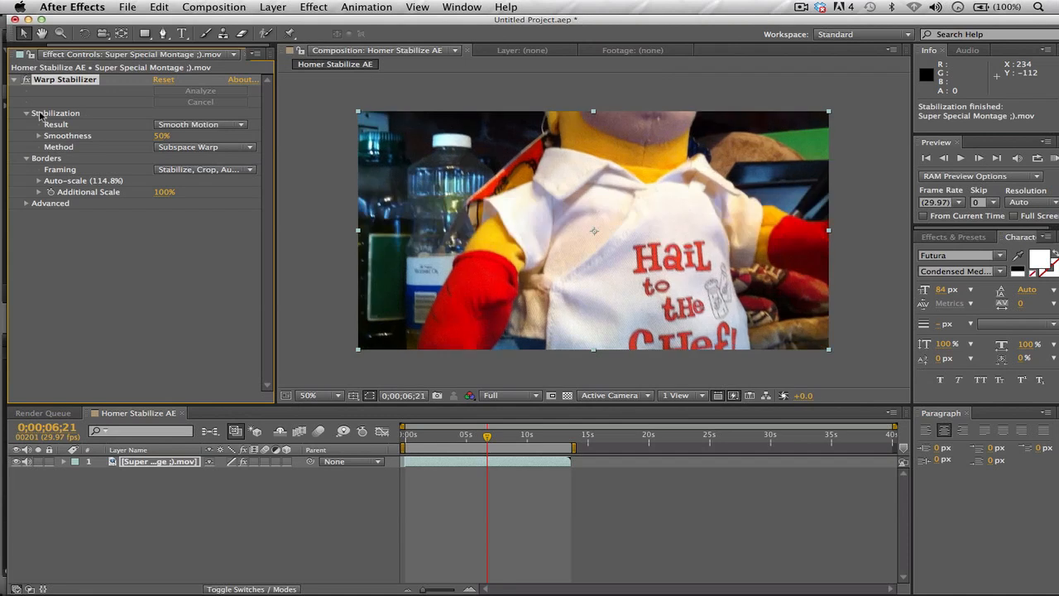
mouse_move(415, 288)
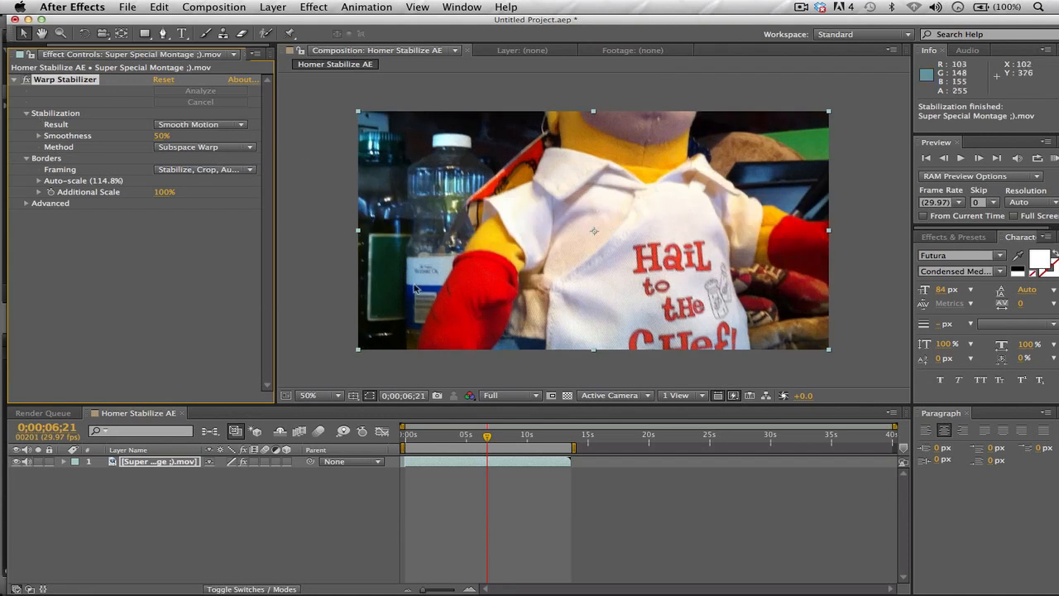
left_click_drag(487, 434, 464, 434)
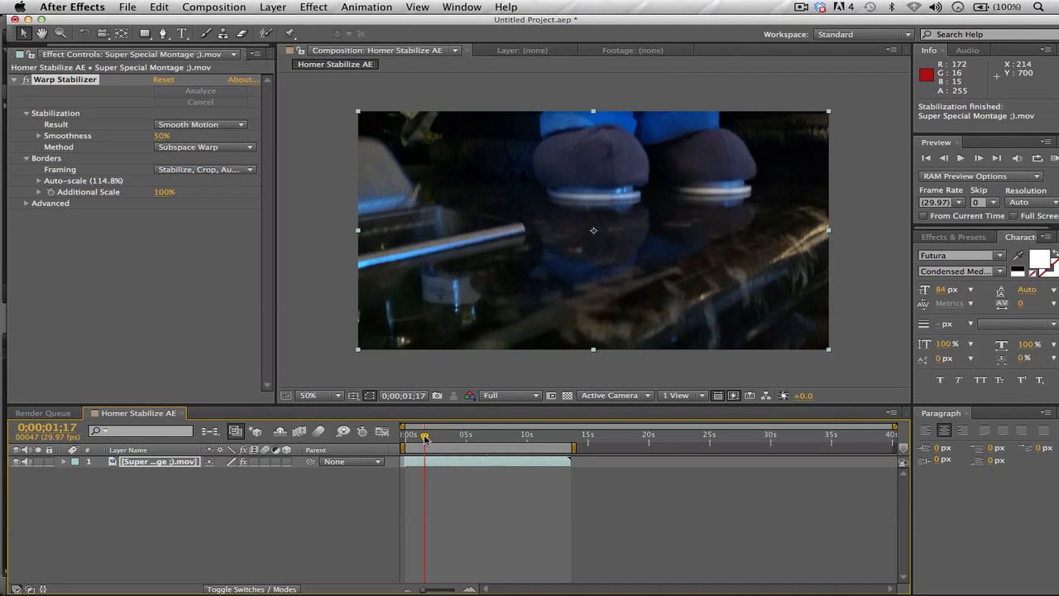
Add Homer Stabilize AE to the render queue and open its Lossless output module
left_click(213, 7)
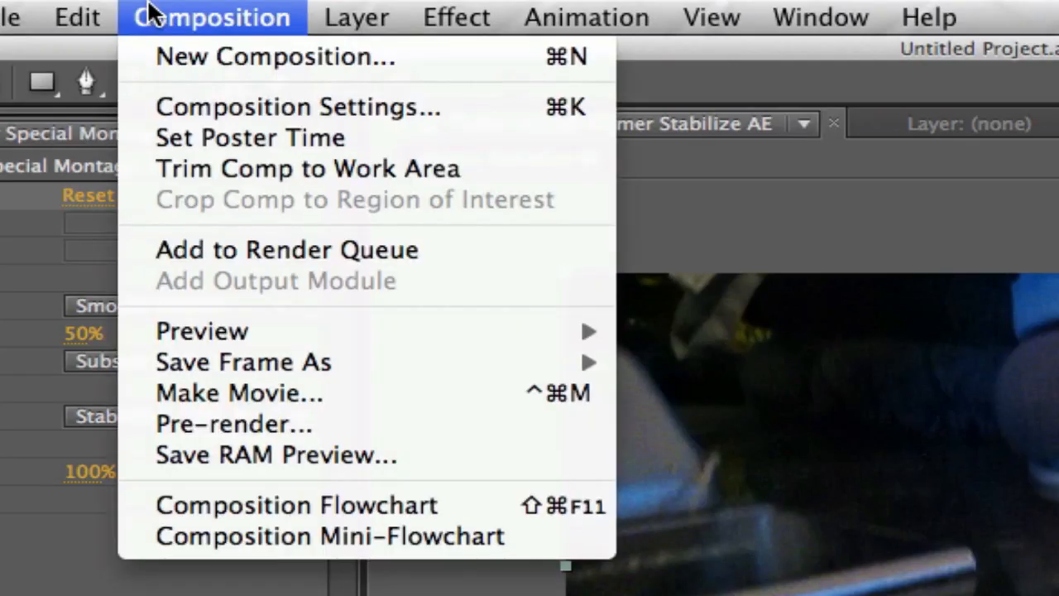
left_click(287, 249)
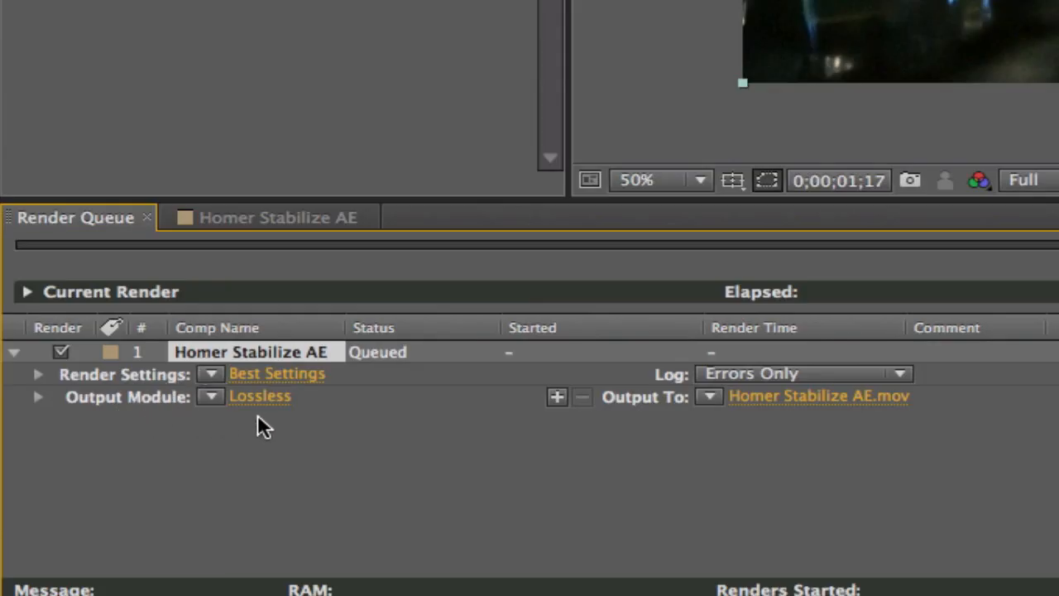
left_click(260, 395)
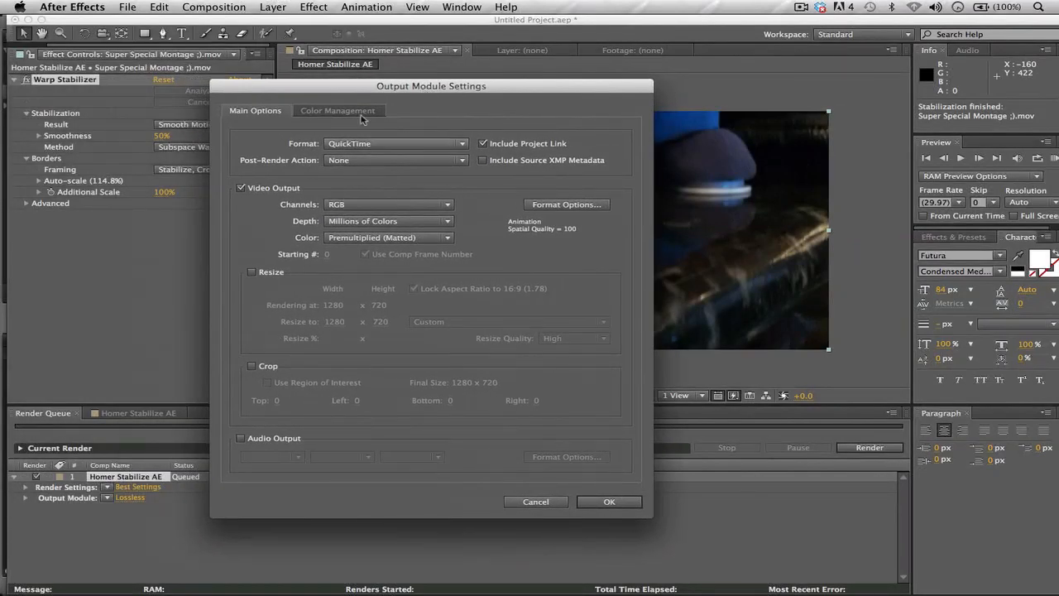
Check the QuickTime options keeping Animation codec, then render Homer Stabilize AE.mov
left_click(395, 143)
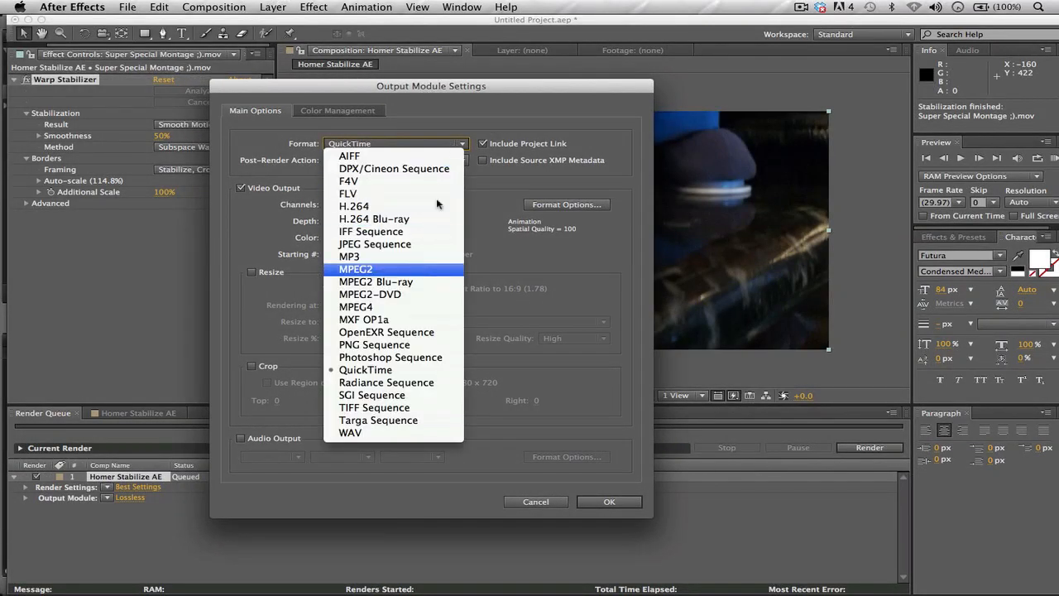
left_click(365, 369)
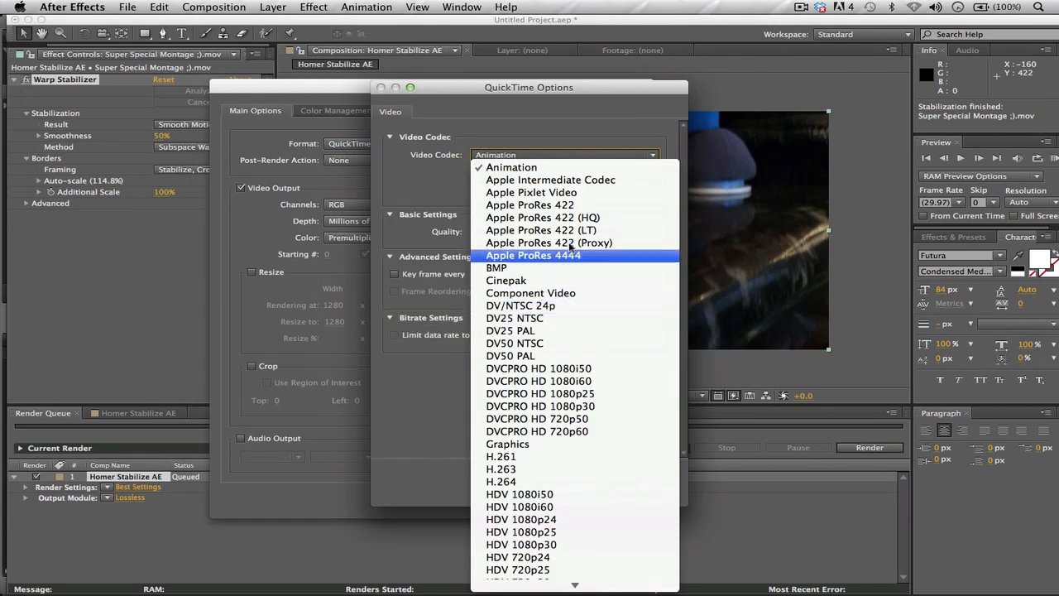
left_click(511, 168)
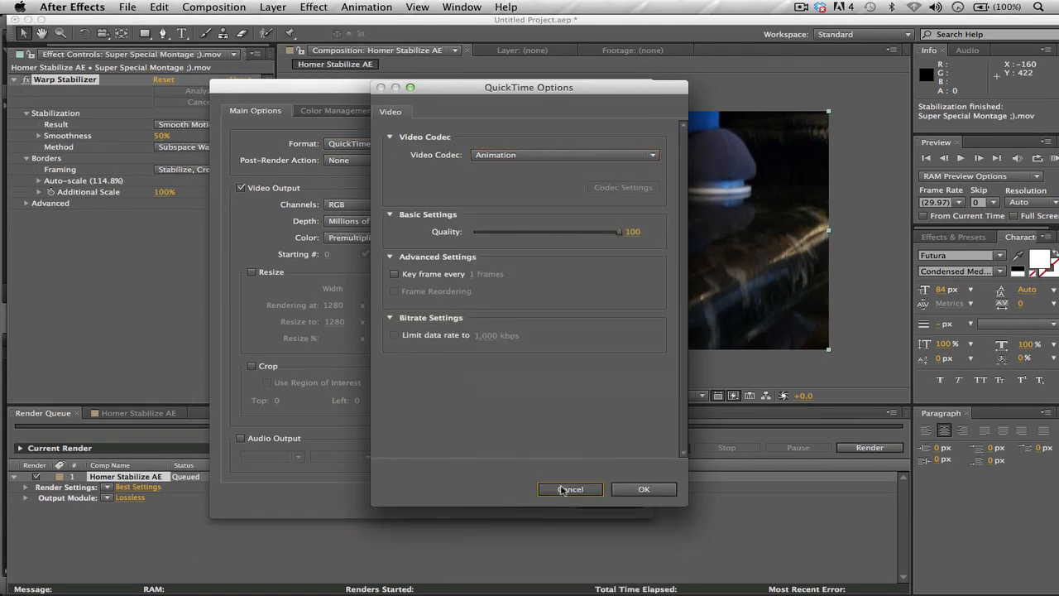
left_click(570, 489)
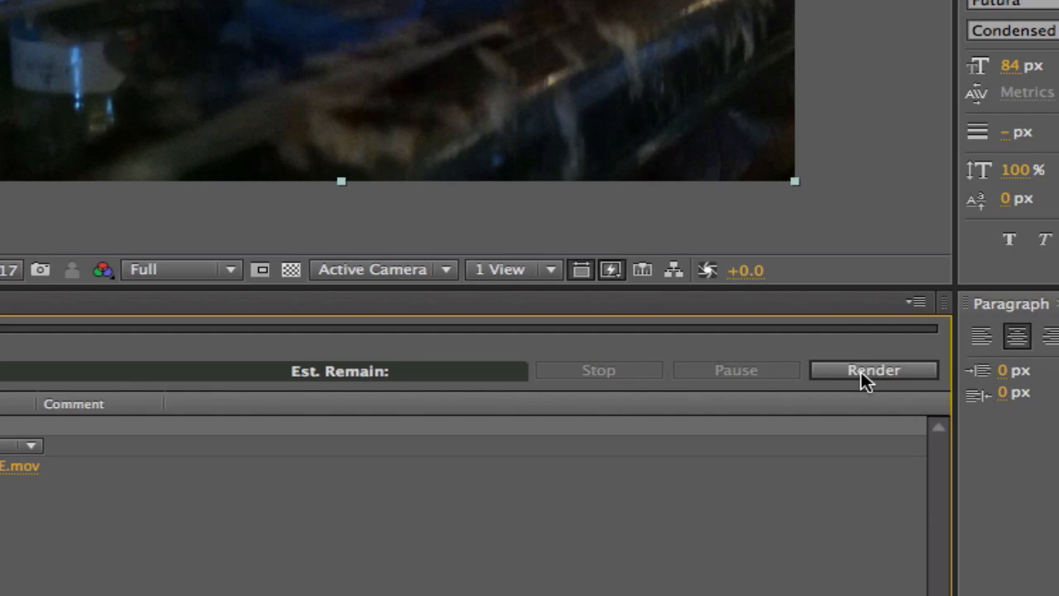
left_click(873, 370)
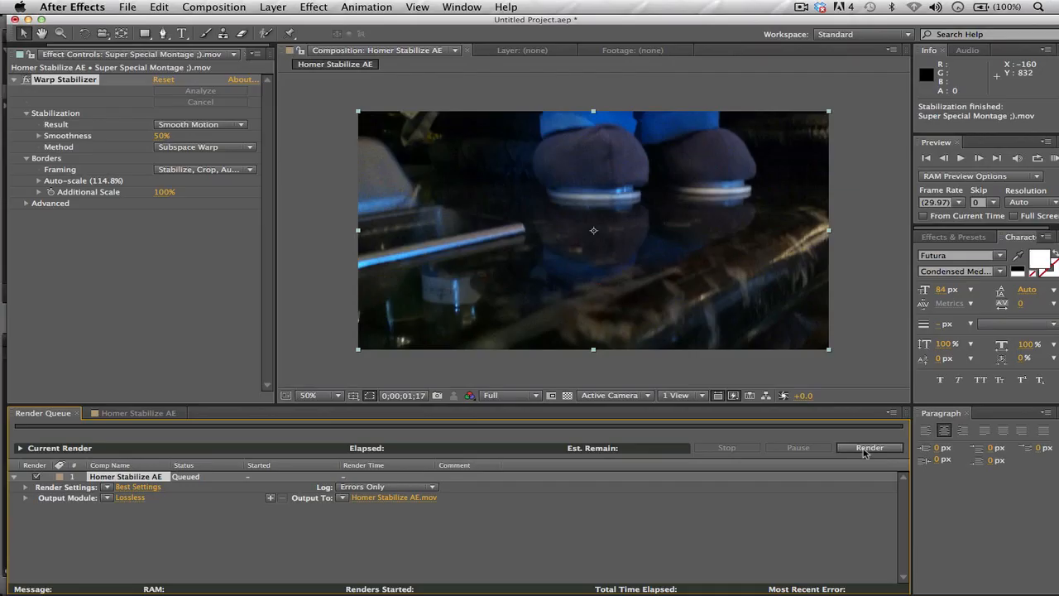